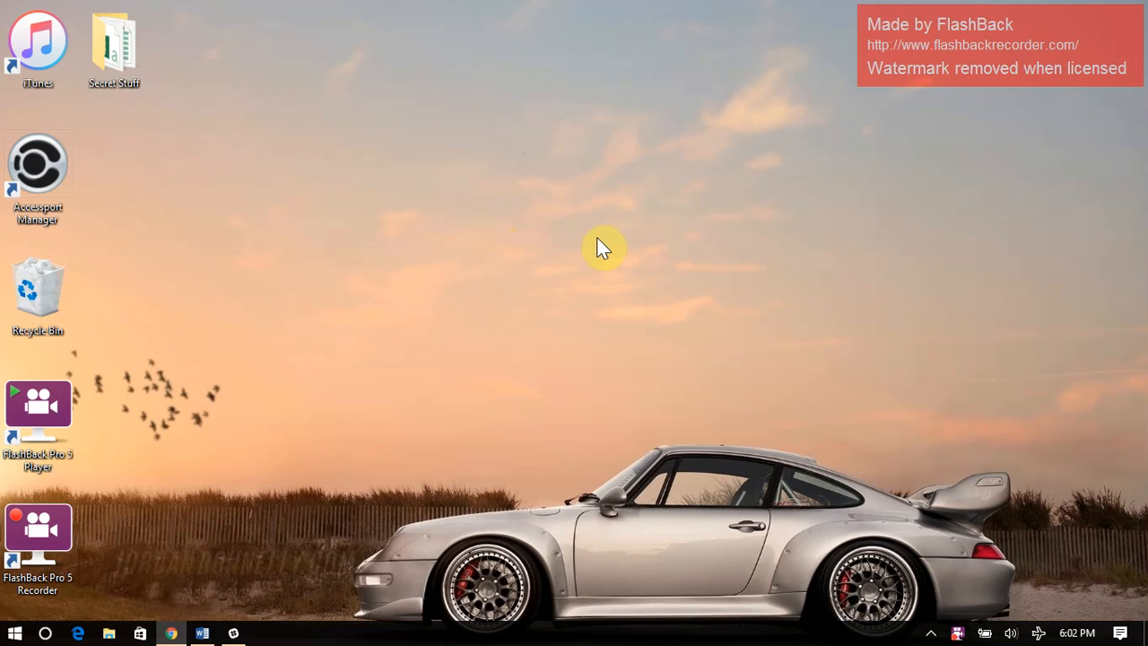
{"action": "mouse_move", "coordinate": [336, 231]}
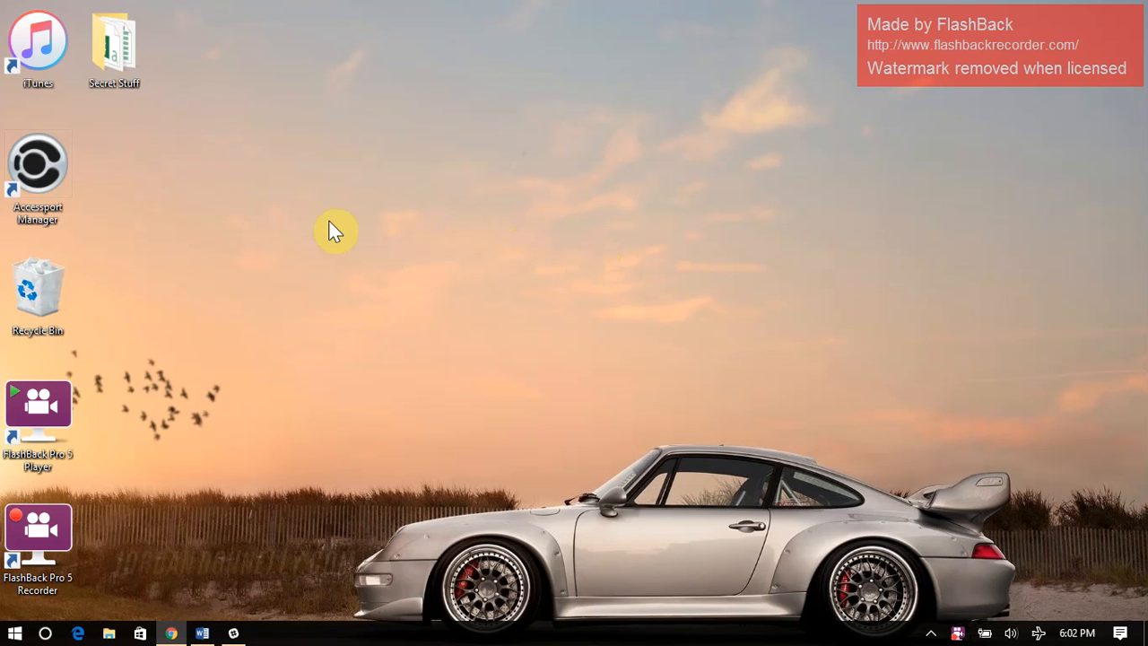
{"action": "mouse_move", "coordinate": [62, 197]}
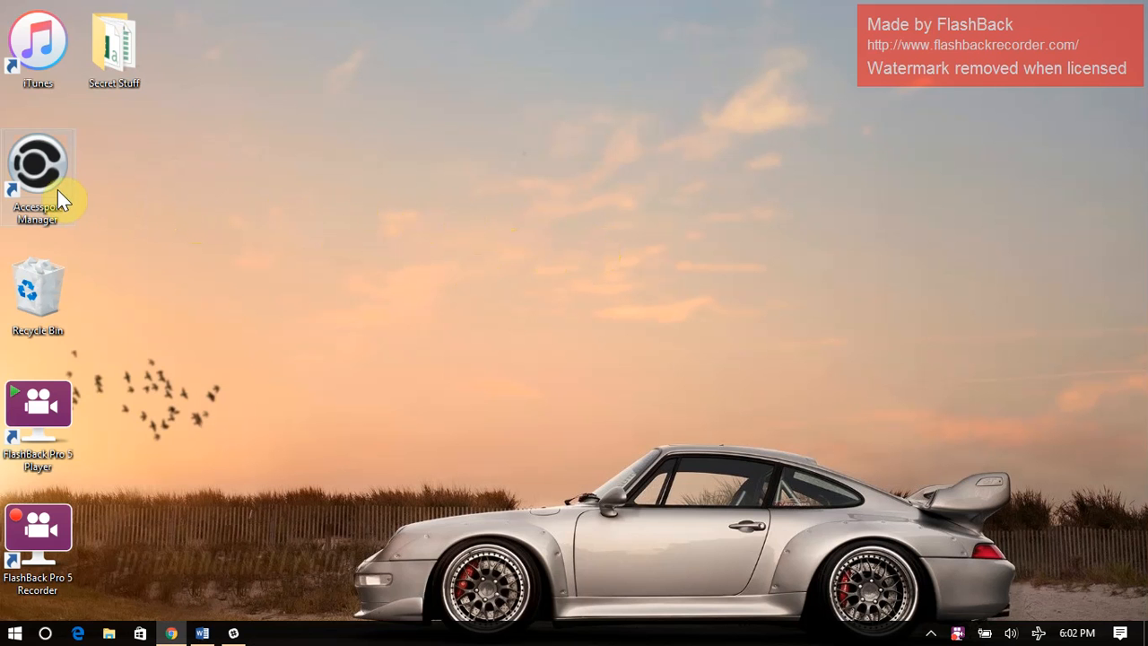
- Launch Accessport Manager from the desktop shortcut to view the Accessport's empty file list
{"action": "double_click", "coordinate": [37, 162]}
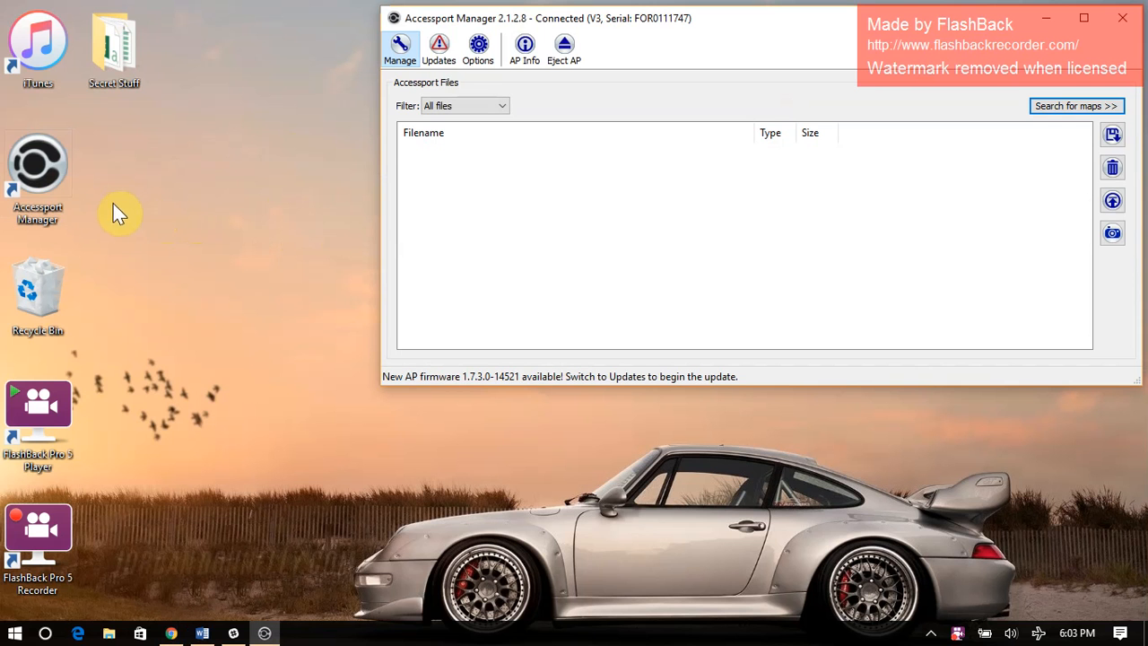
{"action": "mouse_move", "coordinate": [507, 224]}
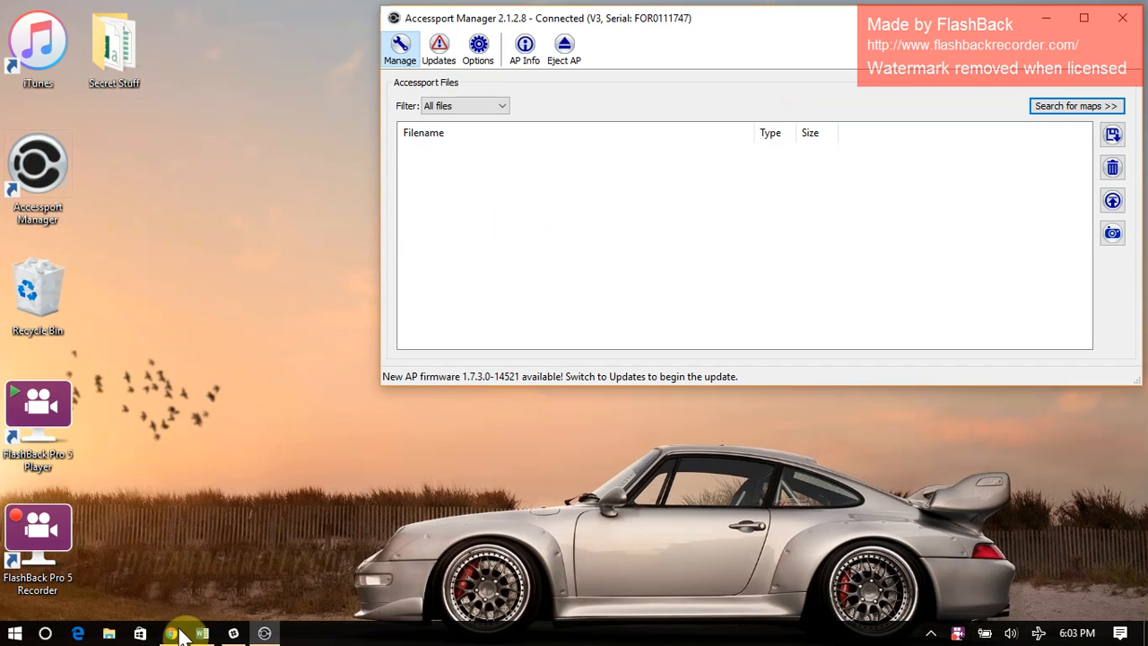
- In the COBB map finder, choose 2015 Ford Focus ST 2.0 L MT USDM and search for maps
{"action": "left_click", "coordinate": [170, 635]}
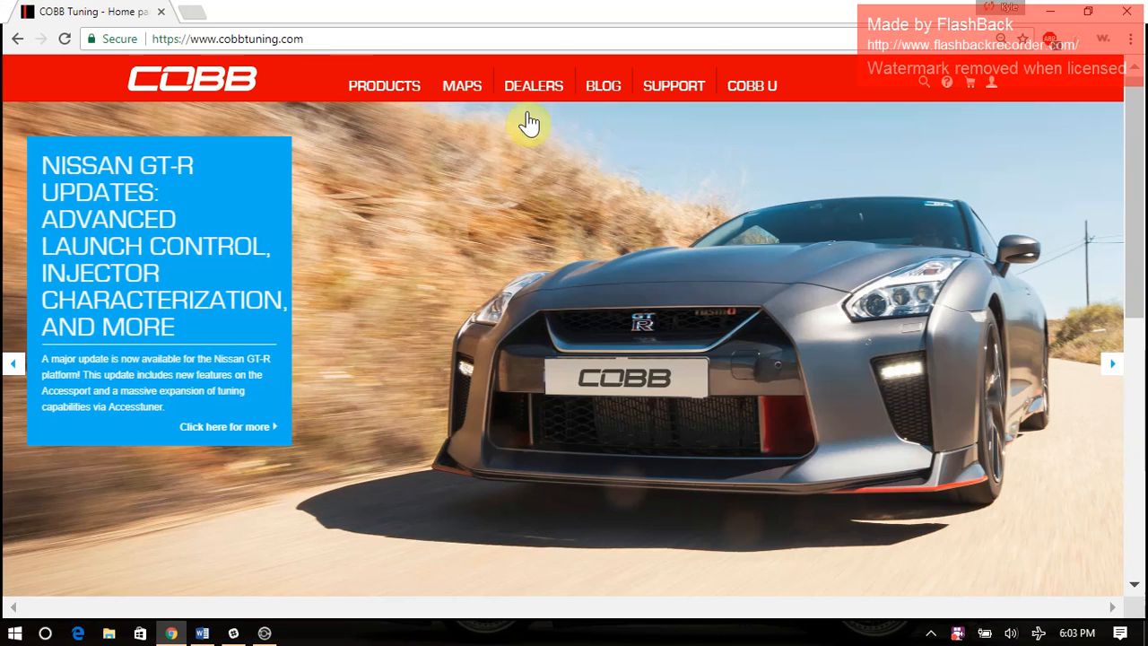
{"action": "left_click", "coordinate": [462, 86]}
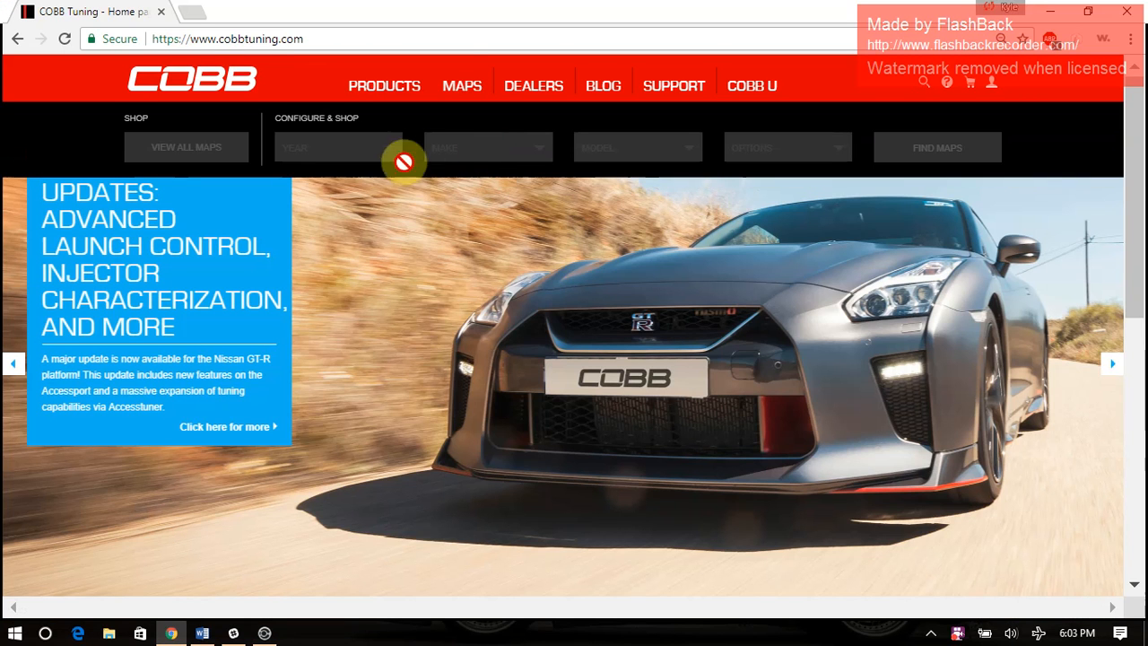
{"action": "left_click", "coordinate": [340, 147]}
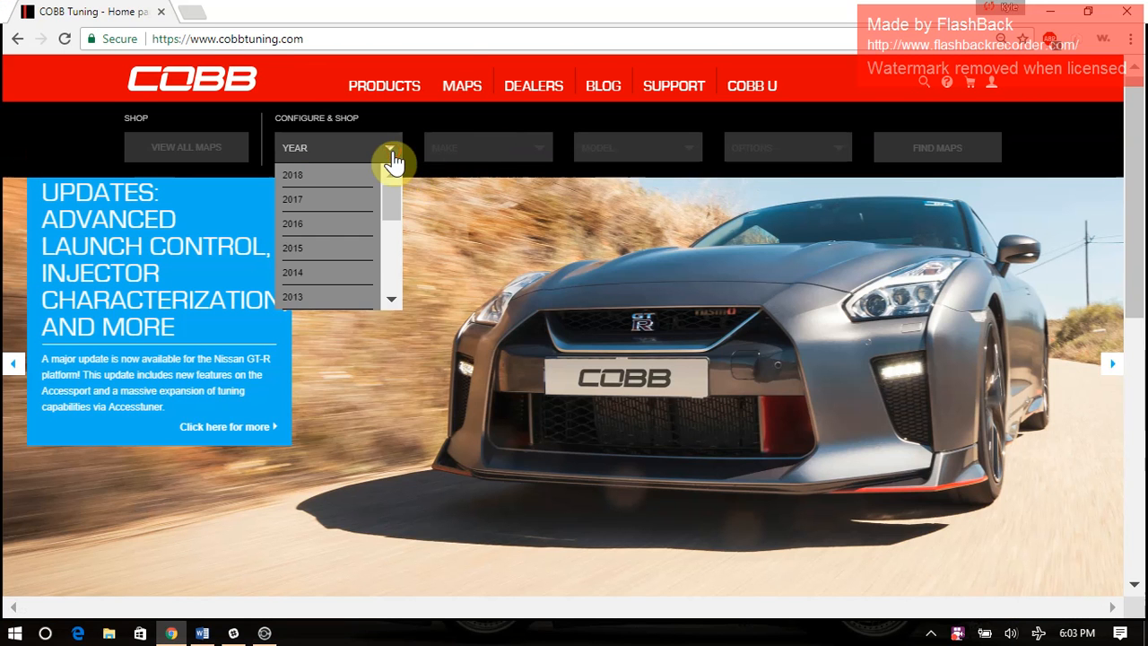
{"action": "mouse_move", "coordinate": [534, 162]}
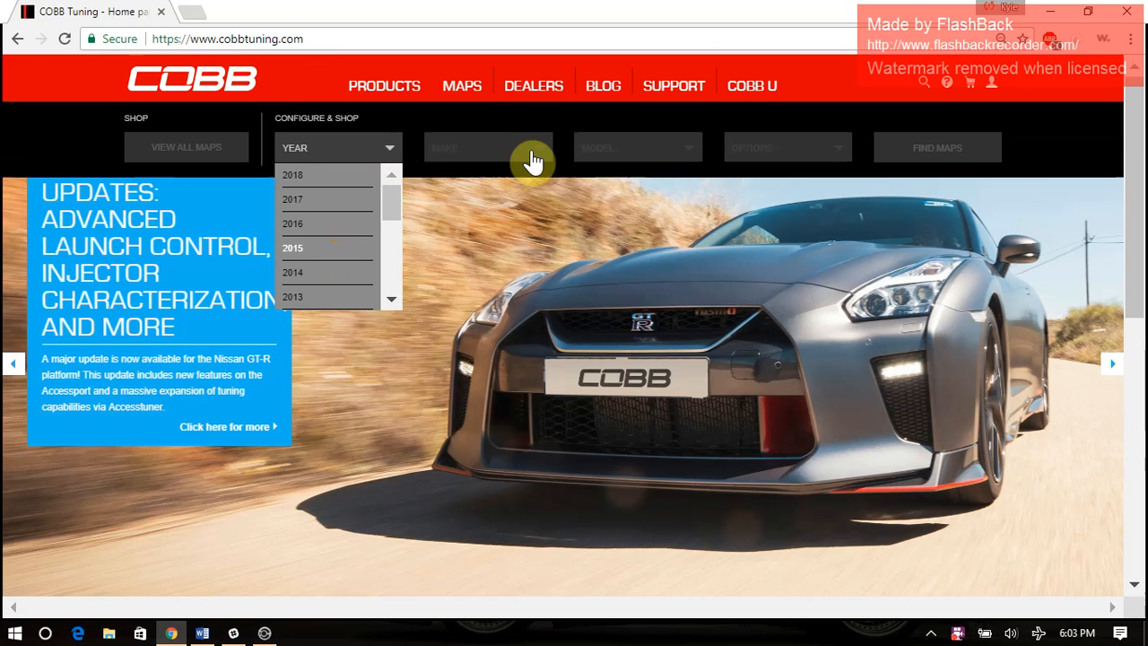
{"action": "left_click", "coordinate": [291, 248]}
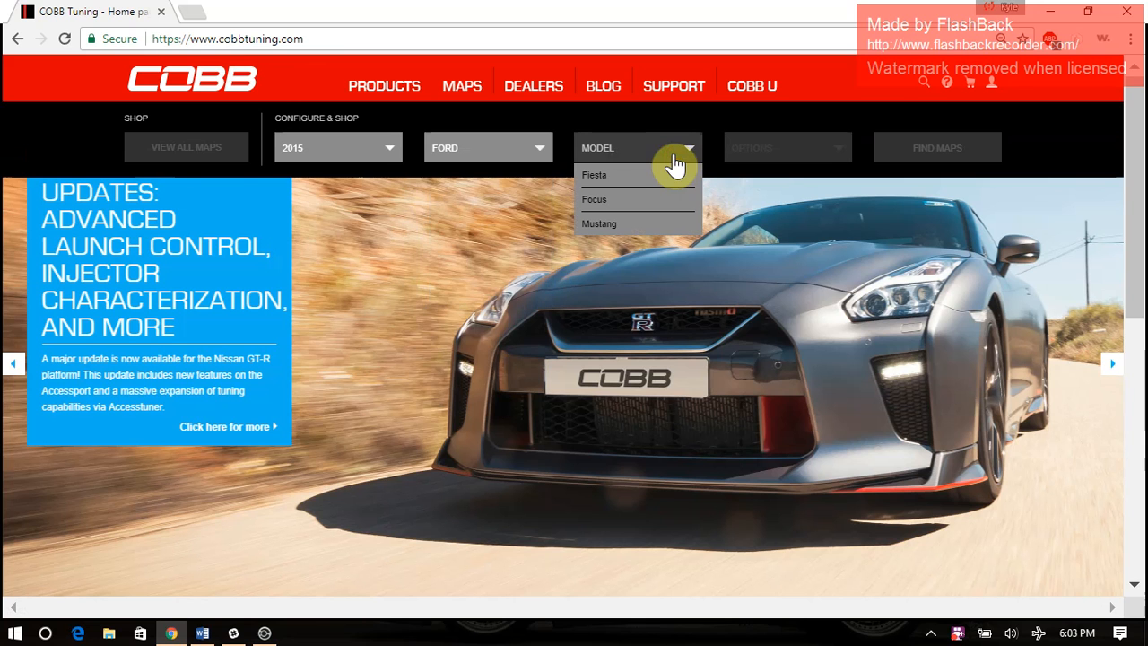
{"action": "mouse_move", "coordinate": [815, 159]}
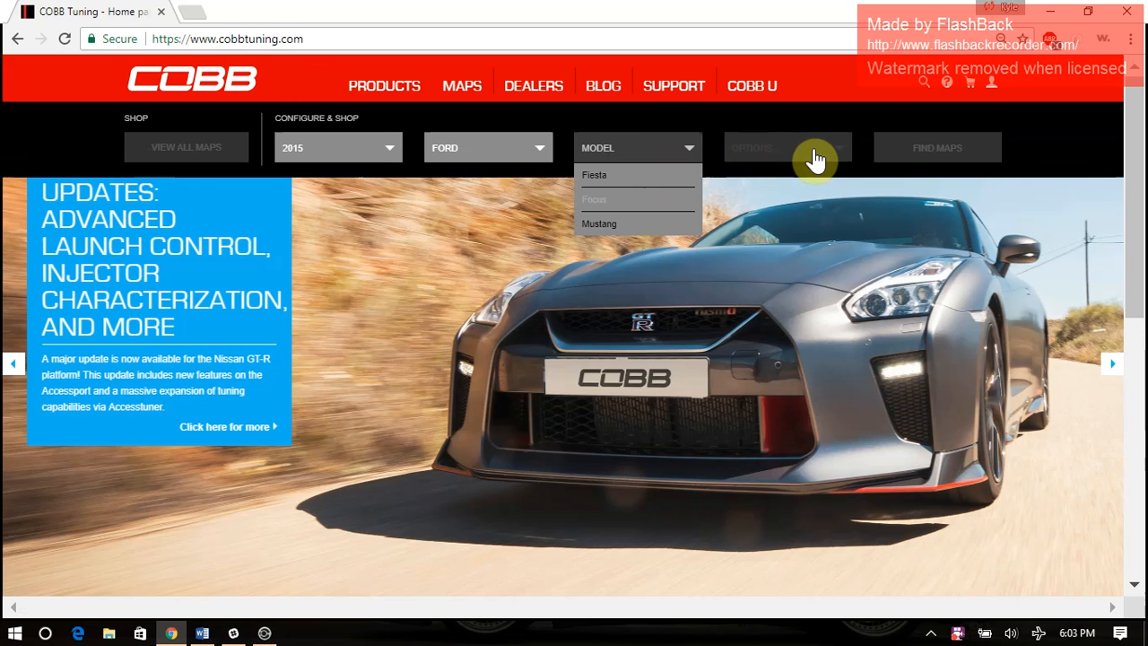
{"action": "left_click", "coordinate": [594, 199]}
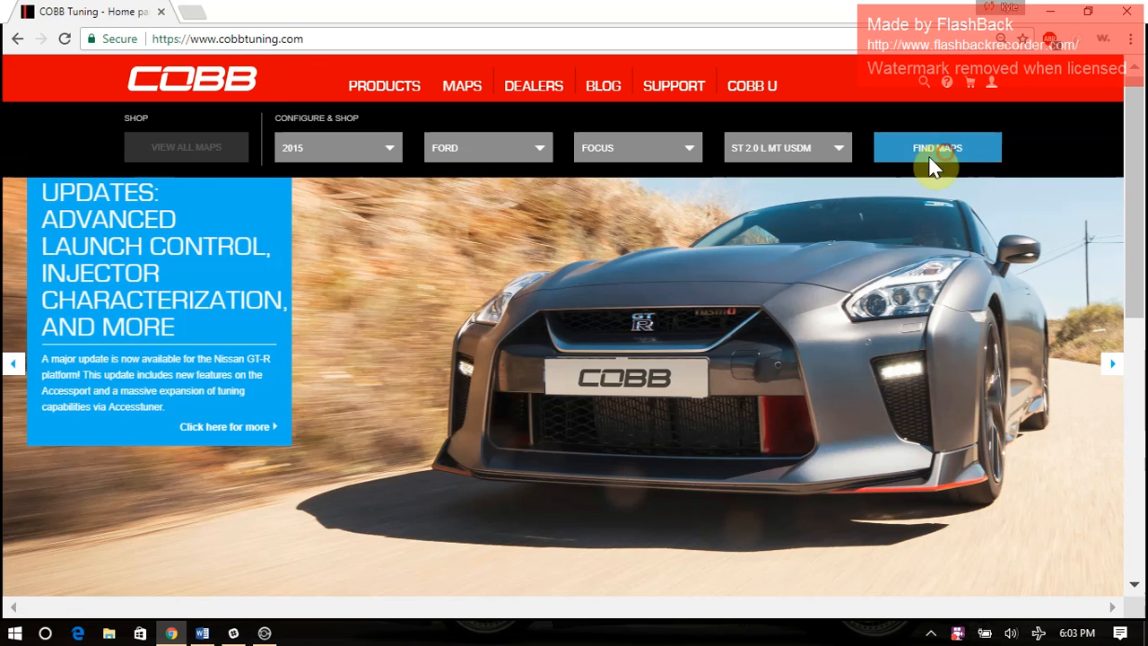
{"action": "left_click", "coordinate": [937, 147]}
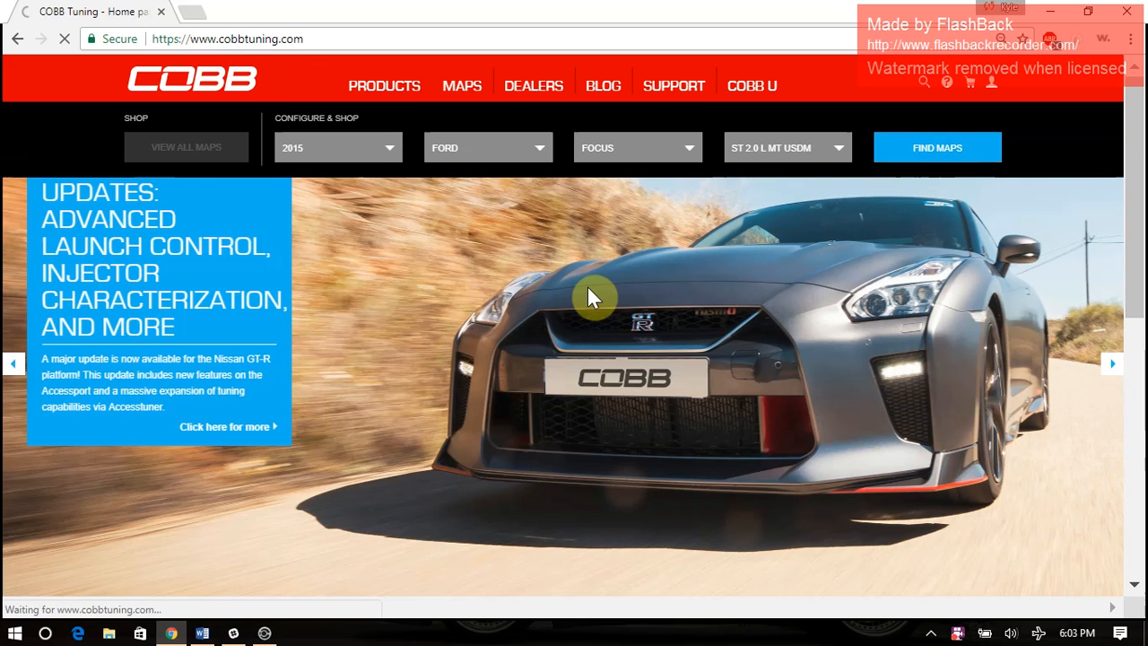
{"action": "mouse_move", "coordinate": [594, 289]}
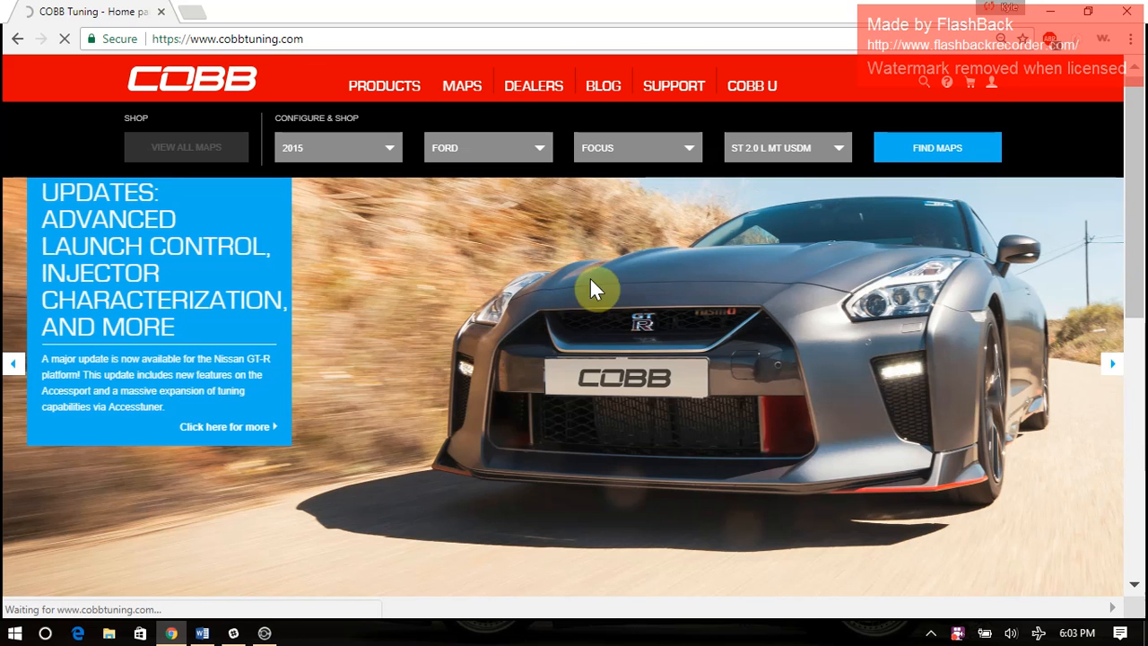
{"action": "mouse_move", "coordinate": [677, 213]}
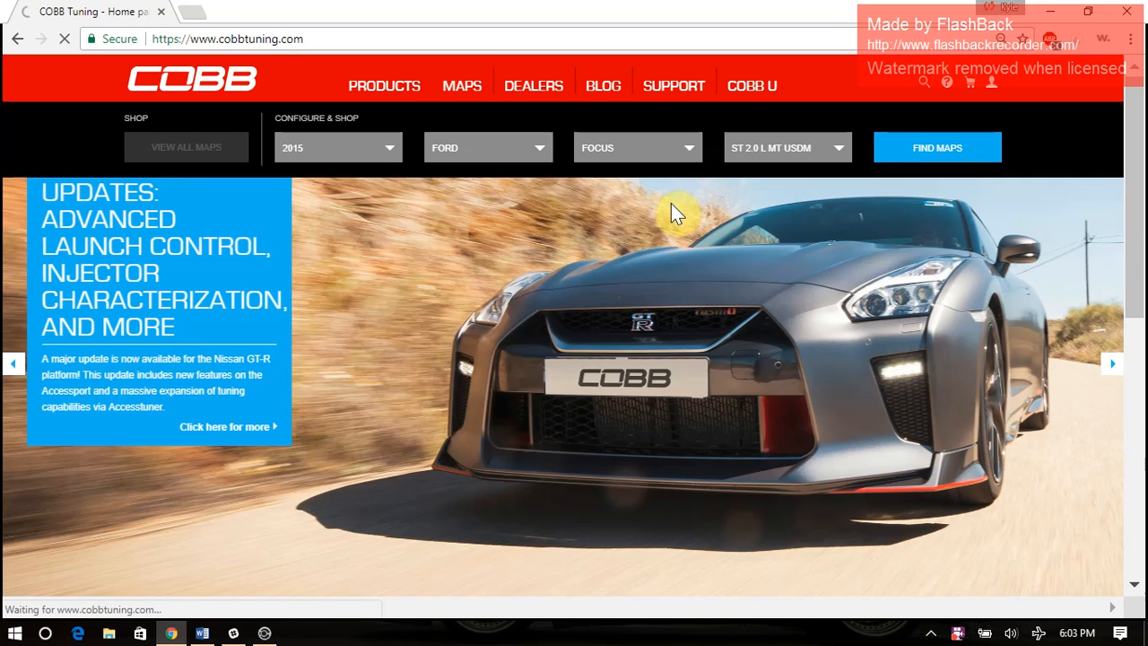
{"action": "mouse_move", "coordinate": [636, 226]}
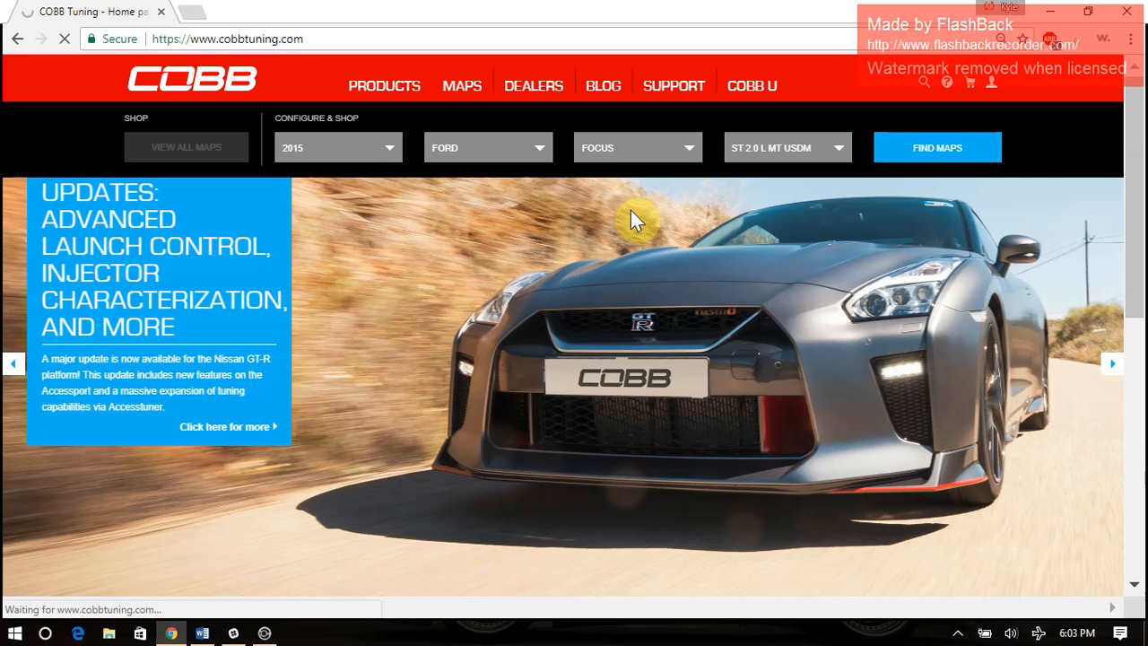
{"action": "mouse_move", "coordinate": [1069, 204]}
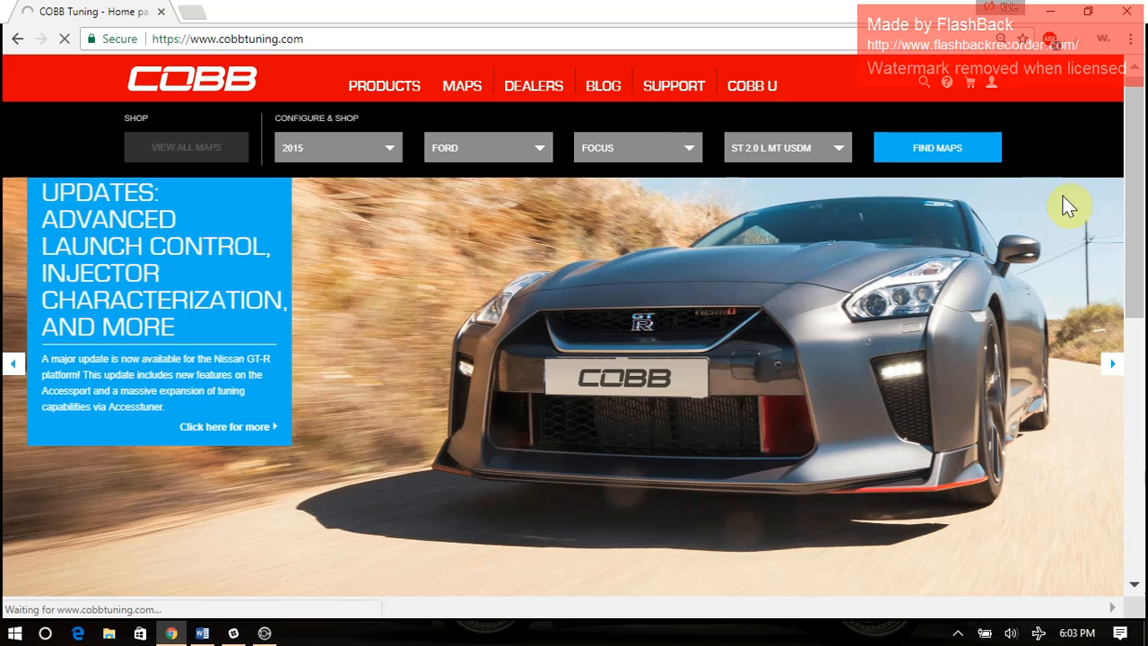
{"action": "mouse_move", "coordinate": [1063, 196]}
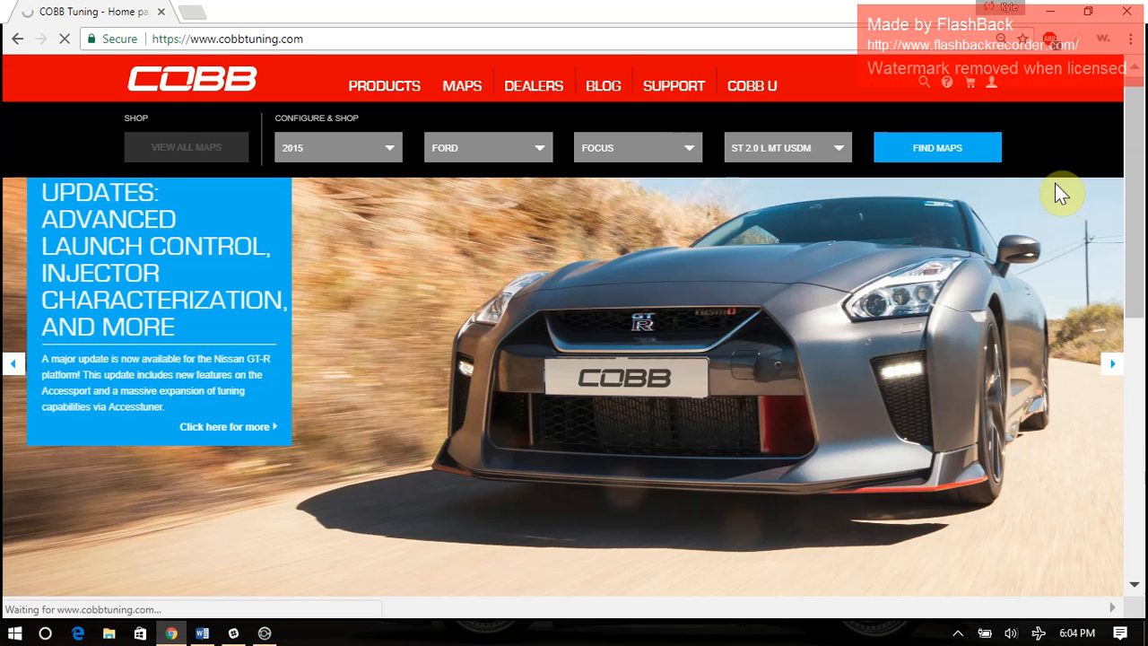
{"action": "mouse_move", "coordinate": [1057, 170]}
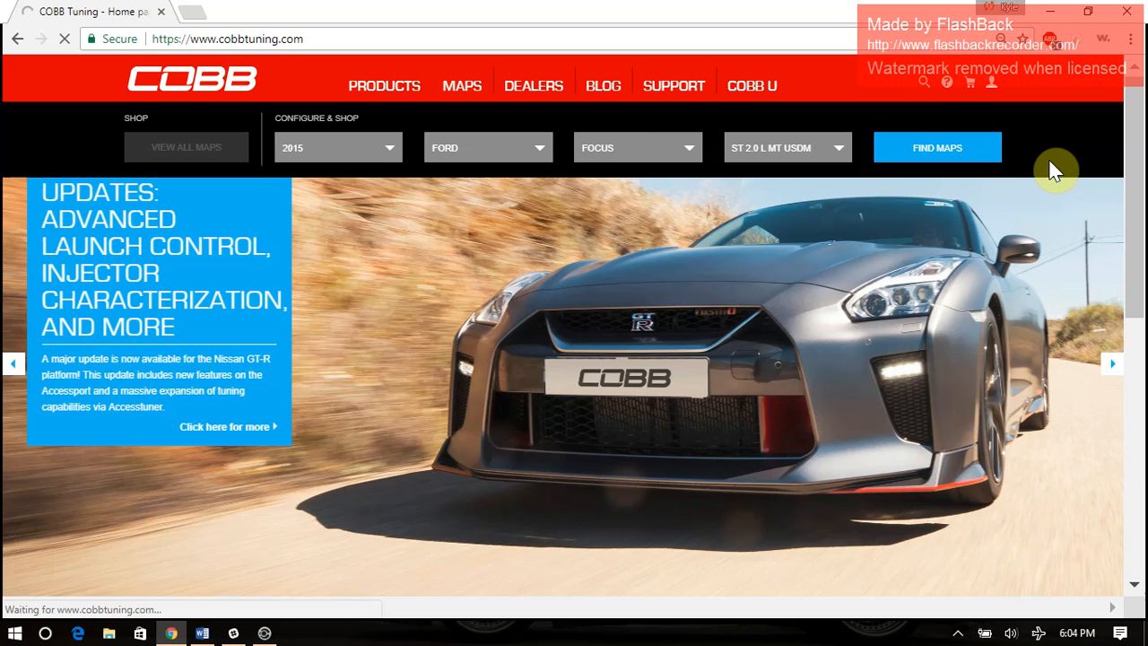
{"action": "mouse_move", "coordinate": [1073, 174]}
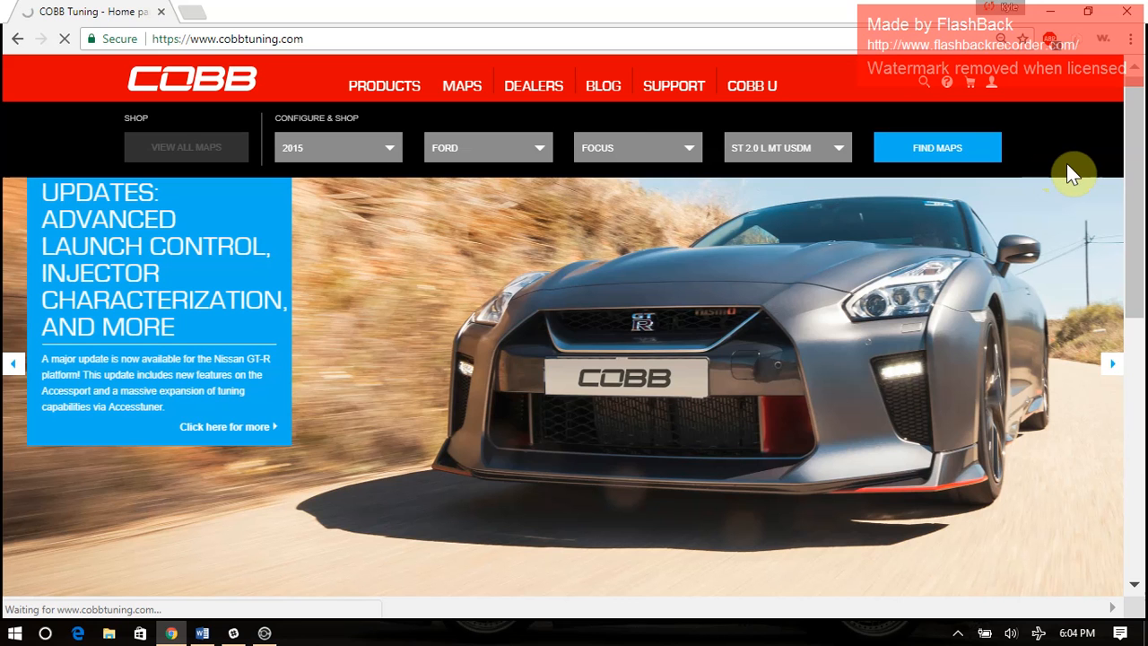
- Retry the map search so the 2015 Ford Focus maps page loads
{"action": "left_click", "coordinate": [937, 147]}
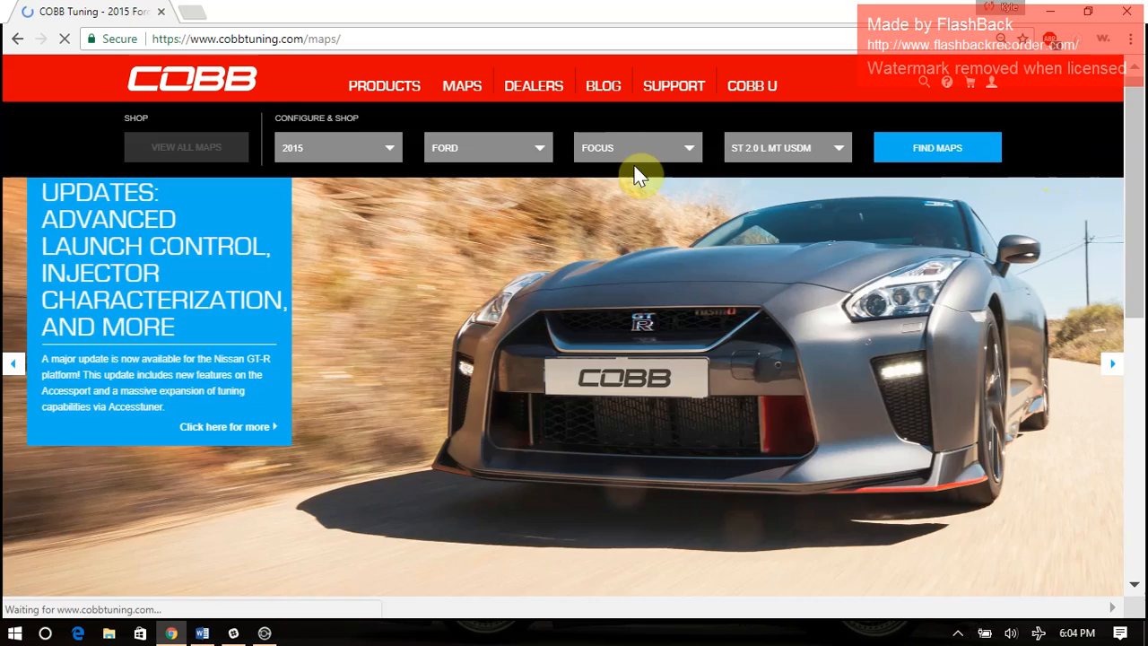
- Add the 2013-2017 Focus ST Stage 1 map with 91 OCT/95 RON fuel to the cart
{"action": "left_click", "coordinate": [937, 147]}
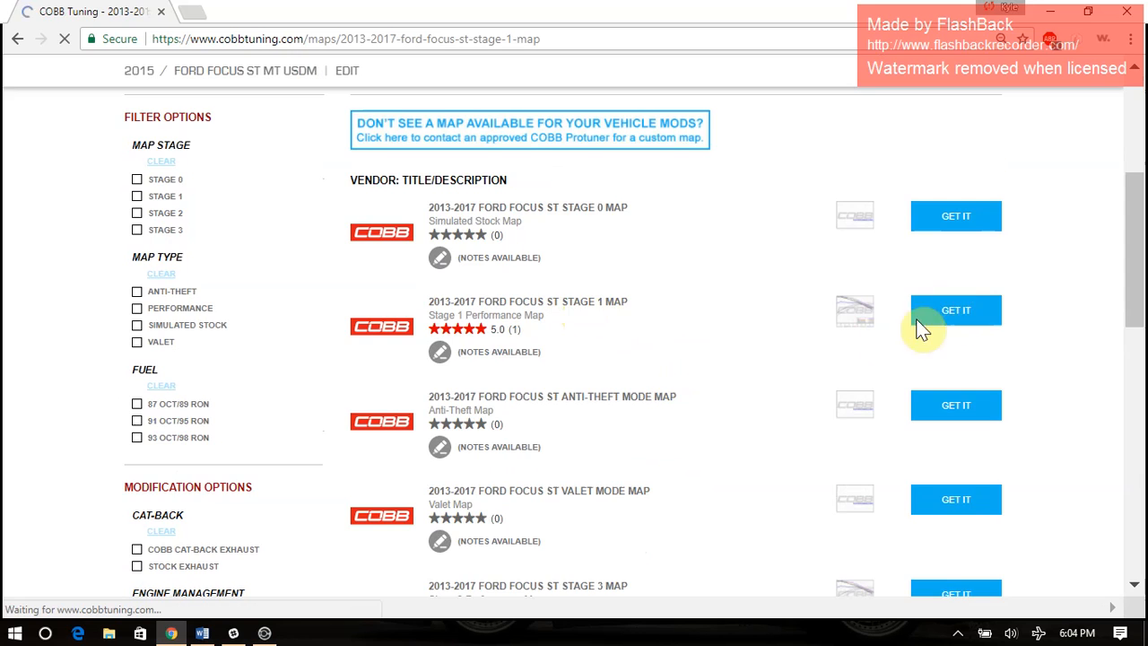
{"action": "left_click", "coordinate": [957, 309]}
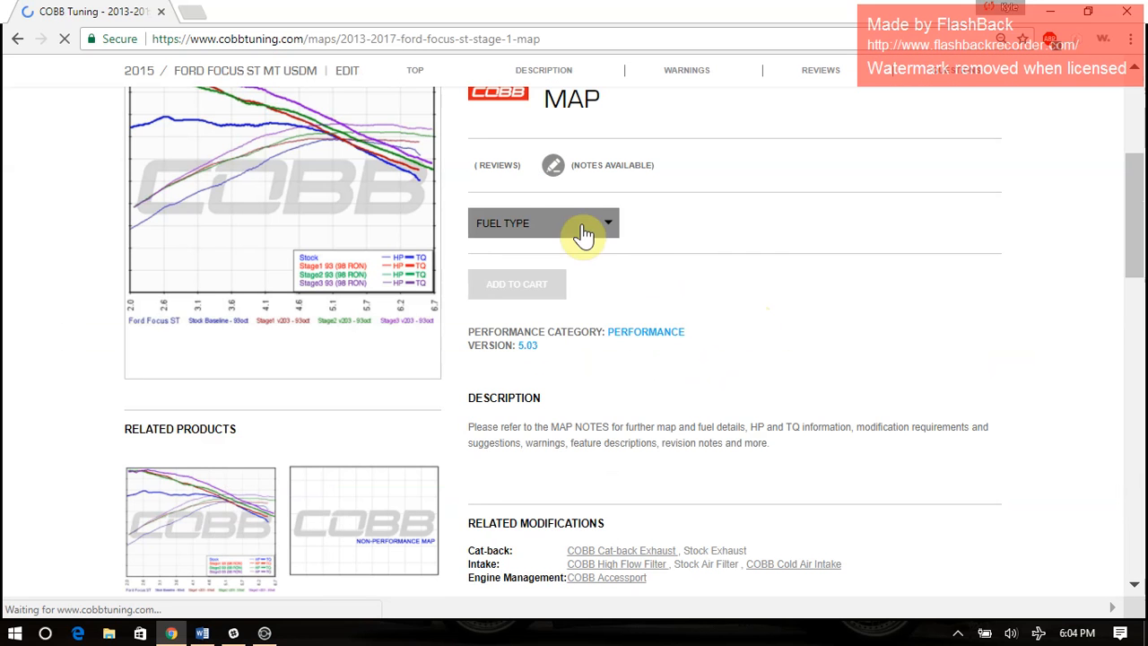
{"action": "left_click", "coordinate": [544, 222]}
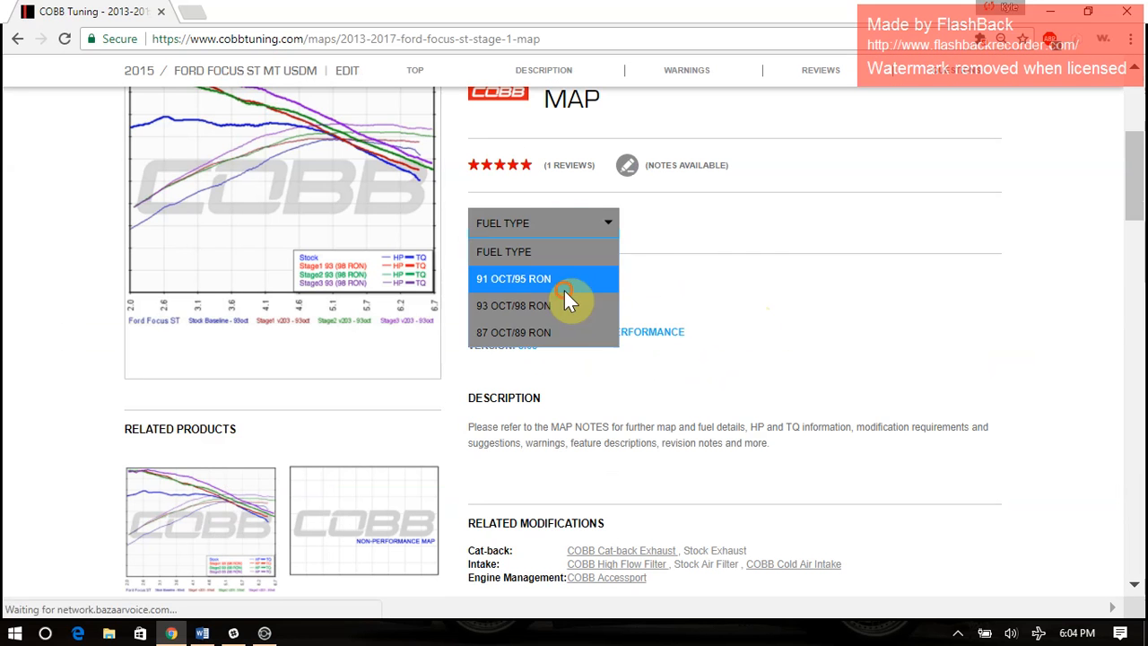
{"action": "left_click", "coordinate": [513, 278]}
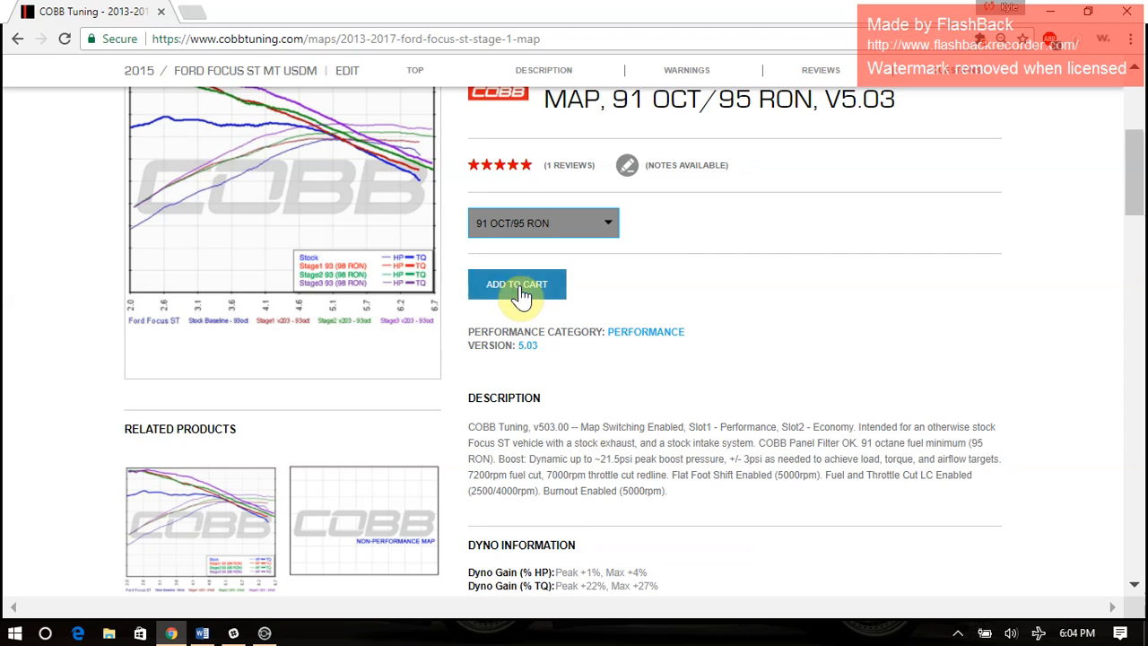
{"action": "left_click", "coordinate": [516, 284]}
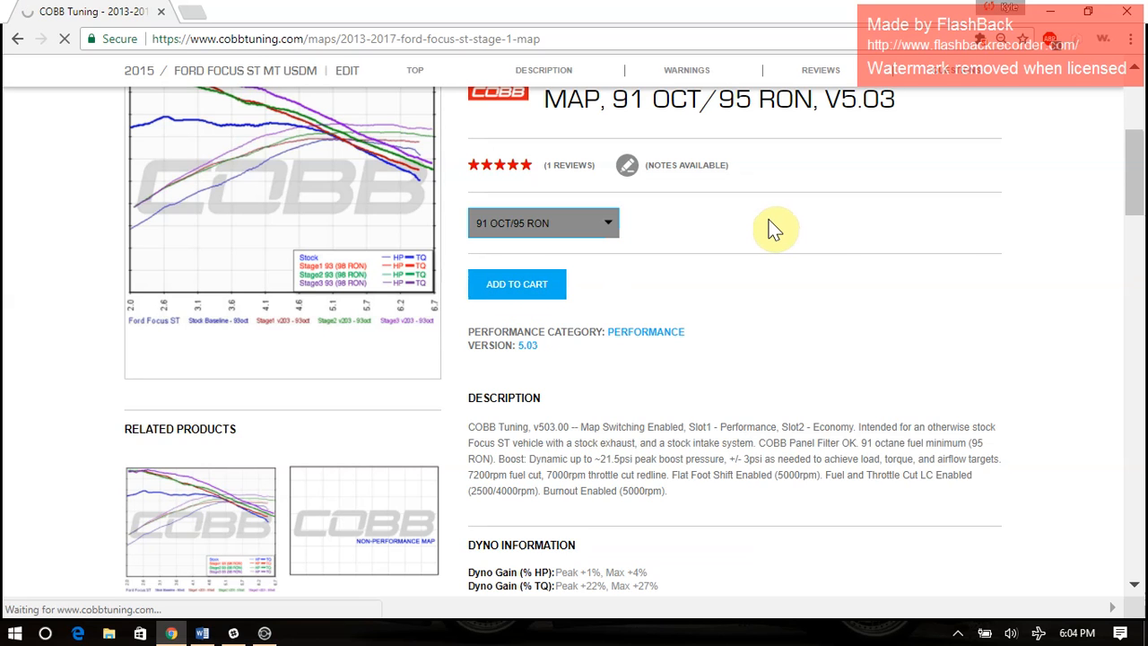
- Proceed to checkout with the free Stage 1 map in the cart
{"action": "left_click", "coordinate": [516, 284]}
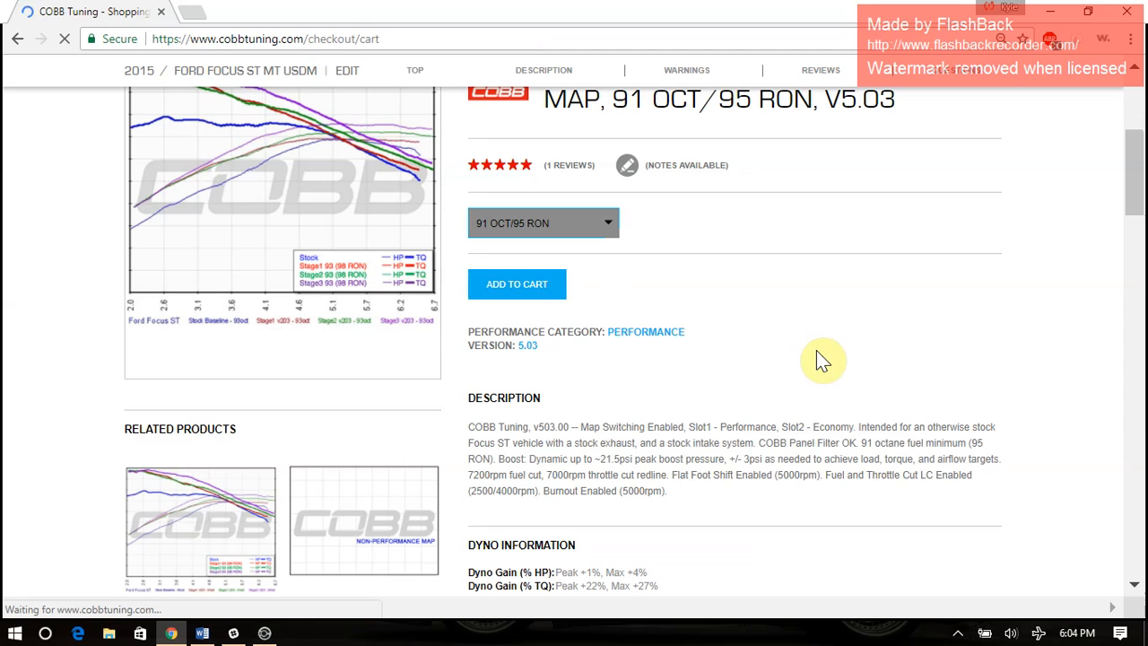
{"action": "left_click", "coordinate": [517, 283]}
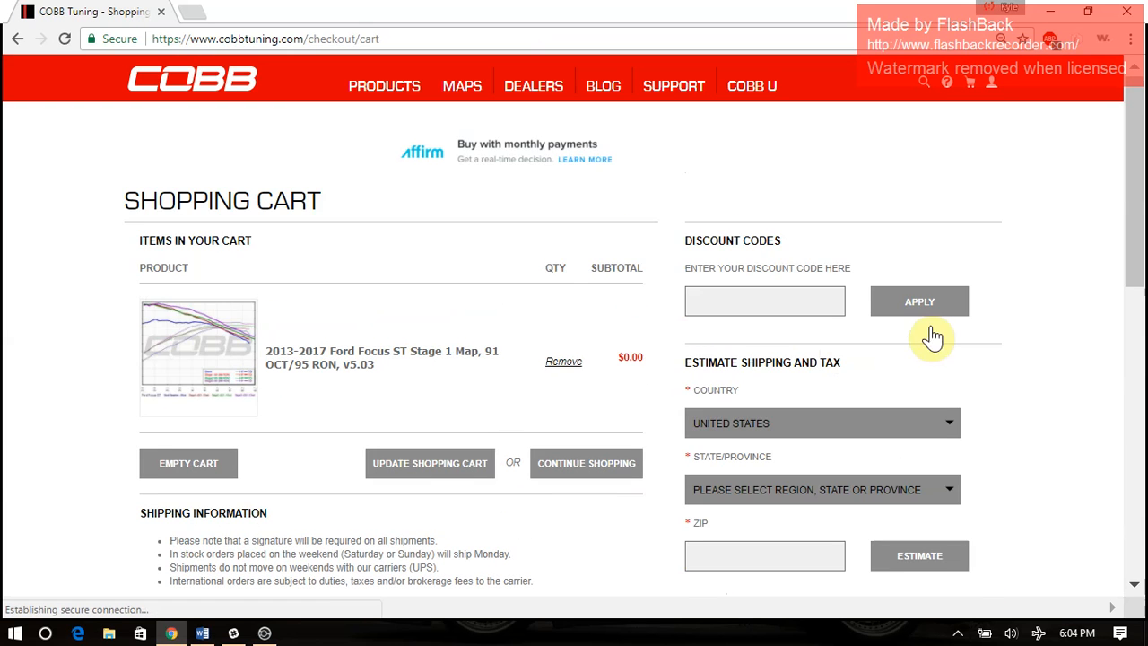
{"action": "scroll", "scroll_direction": "down", "scroll_amount": 3}
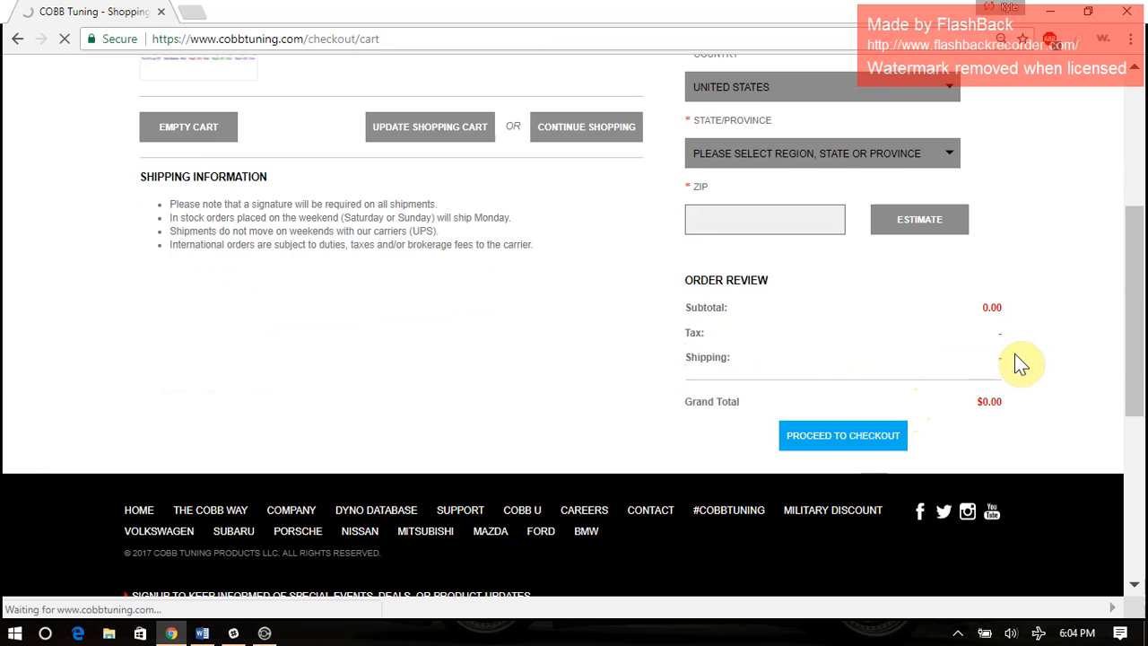
{"action": "scroll", "scroll_direction": "up", "scroll_amount": 3}
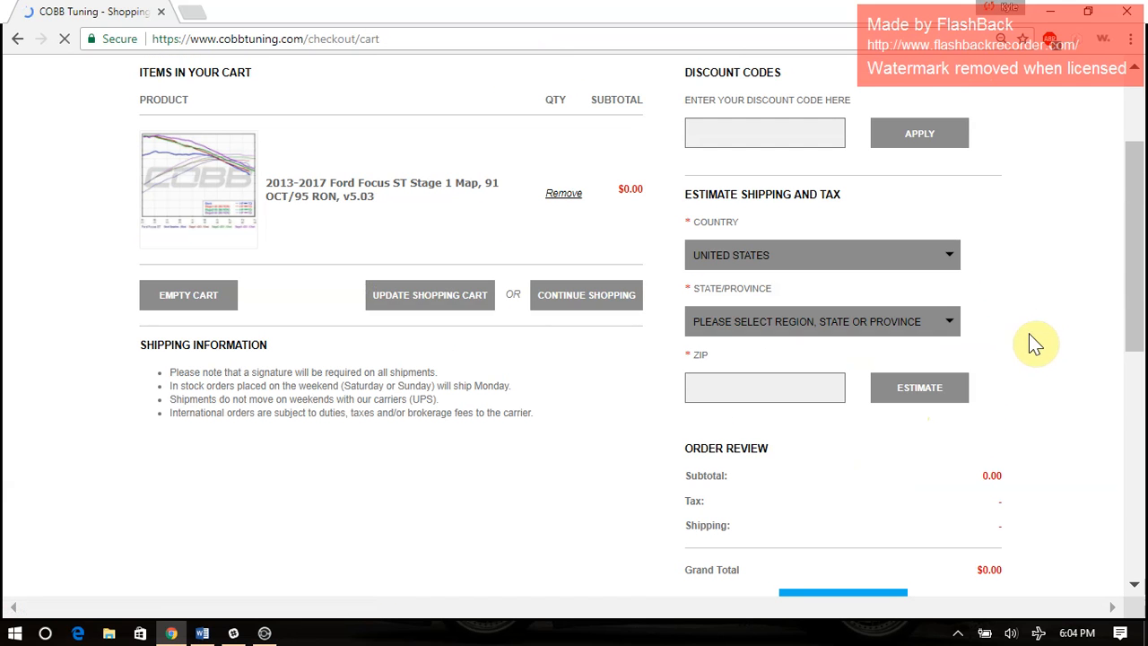
{"action": "left_click", "coordinate": [842, 591]}
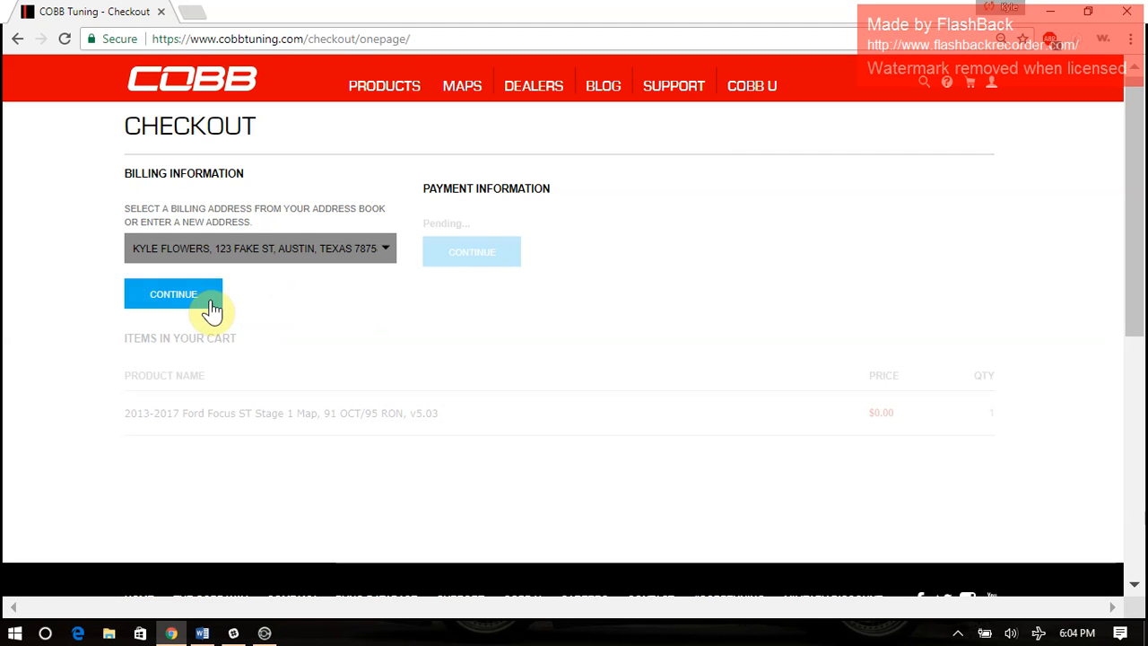
- Confirm the saved billing address and payment, place the order, and open the Garage page
{"action": "left_click", "coordinate": [173, 293]}
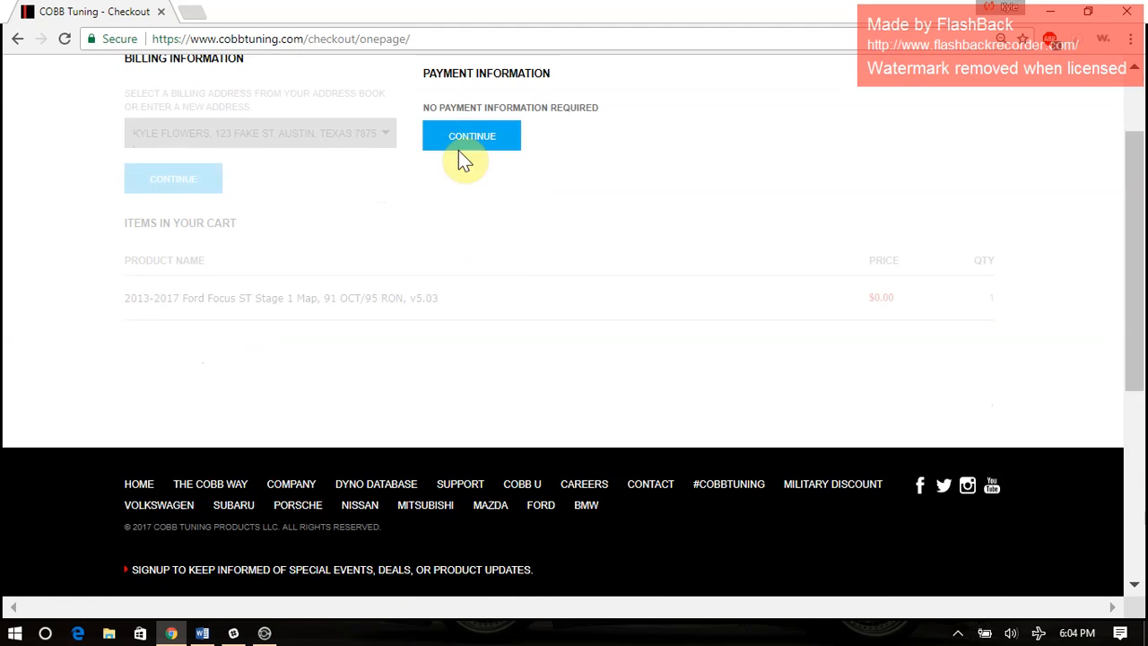
{"action": "left_click", "coordinate": [472, 136]}
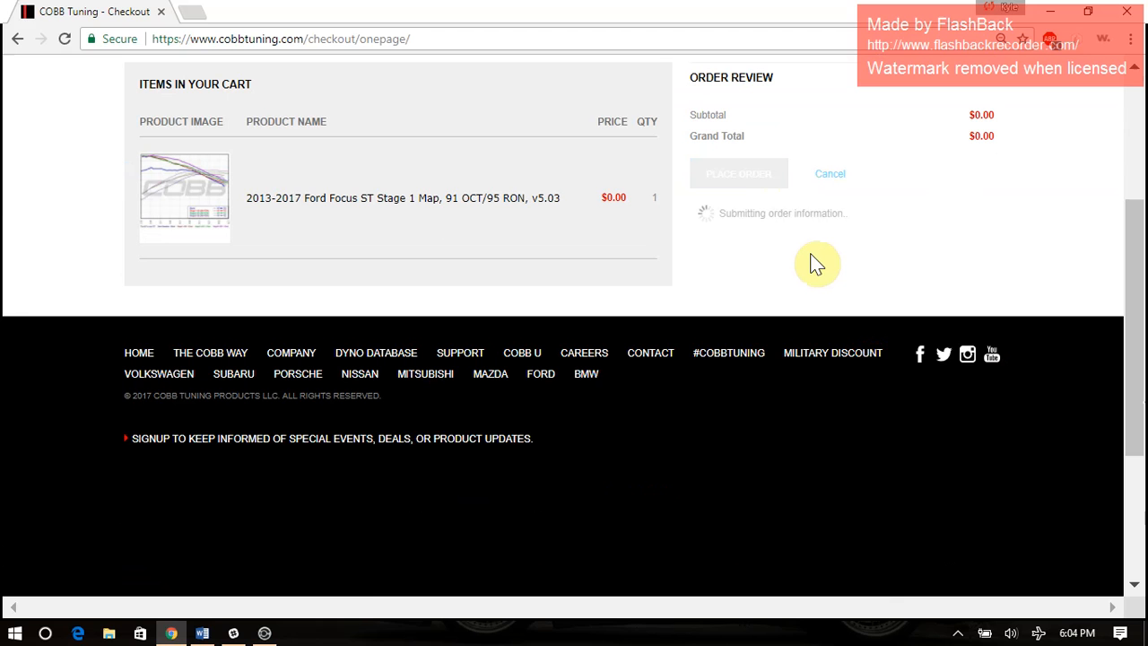
{"action": "left_click", "coordinate": [738, 173]}
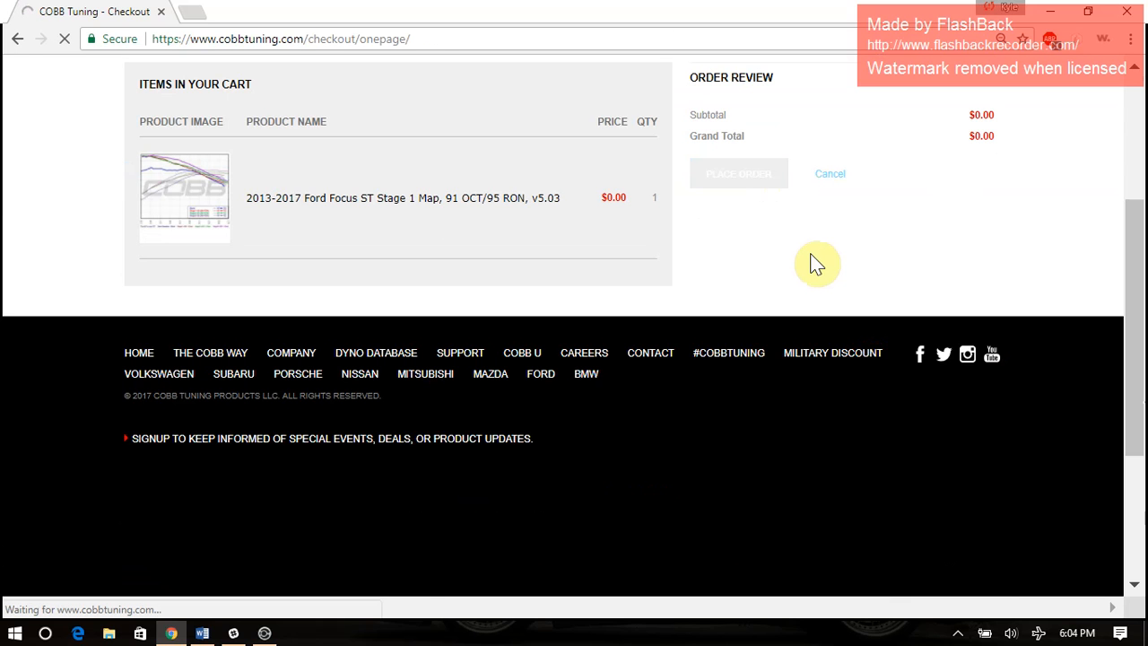
{"action": "left_click", "coordinate": [738, 173]}
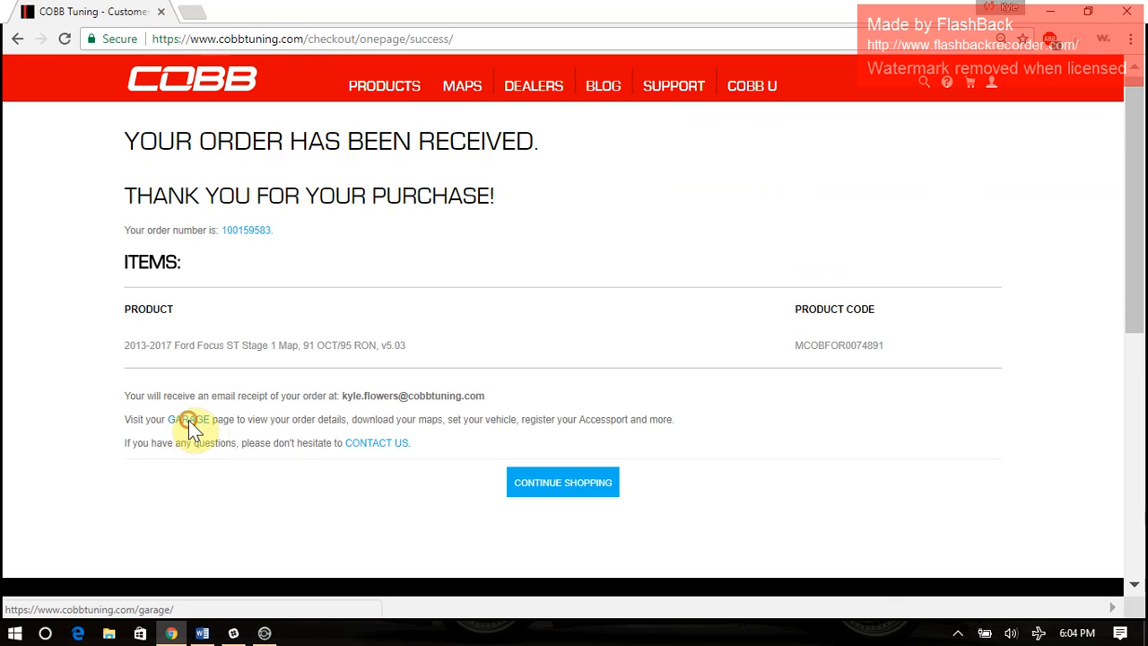
{"action": "left_click", "coordinate": [188, 419]}
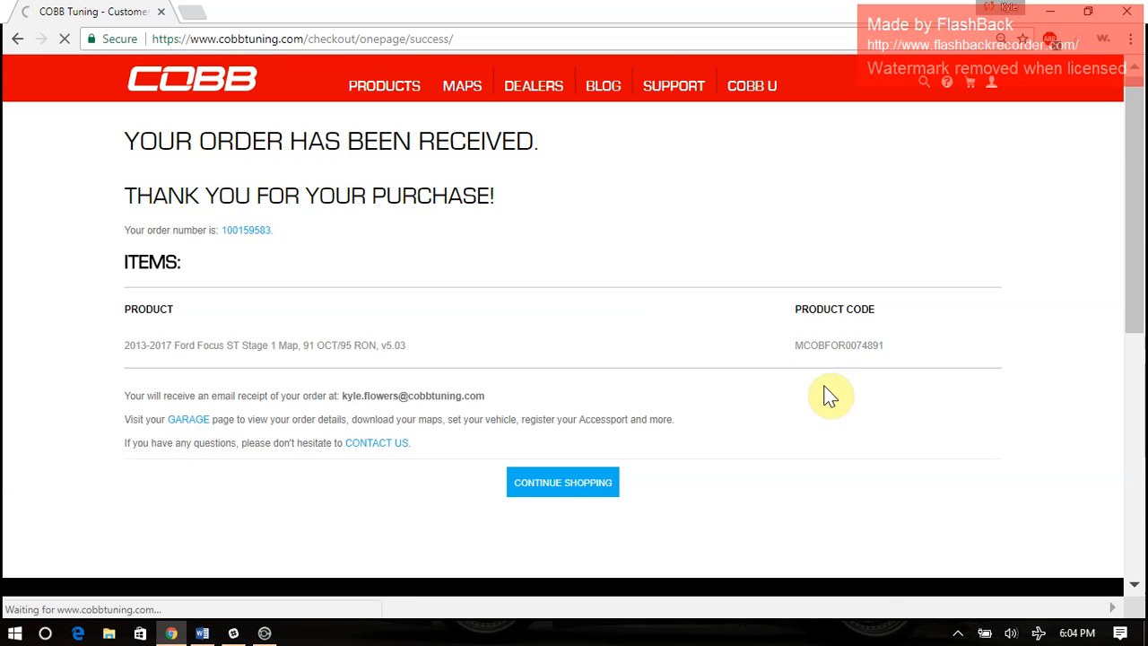
{"action": "left_click", "coordinate": [187, 419]}
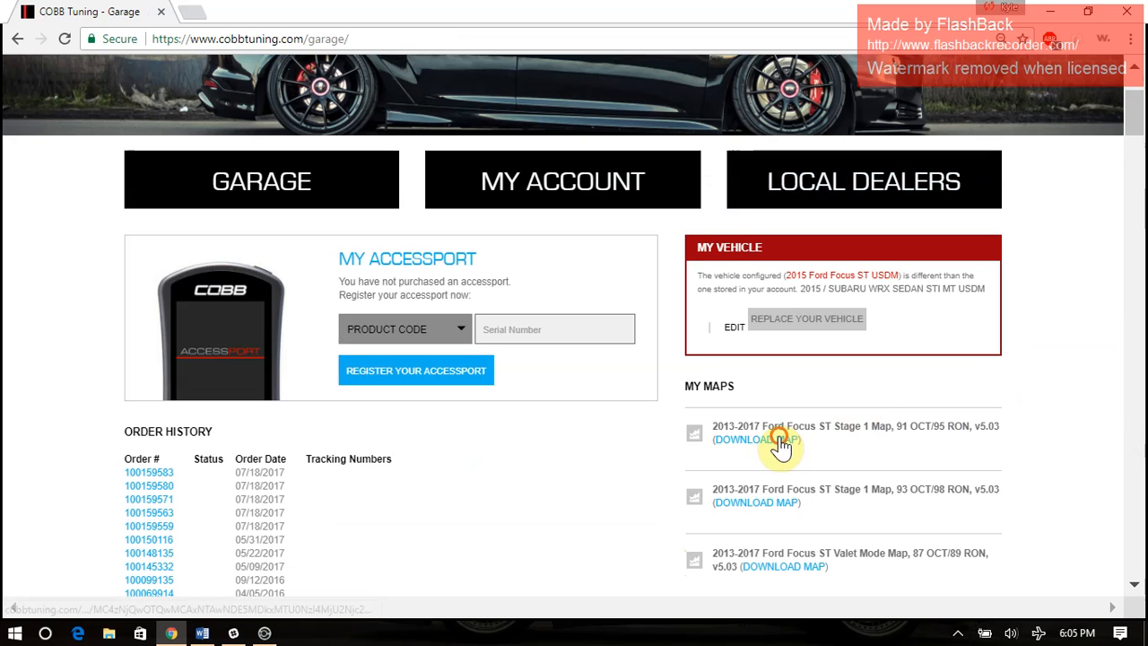
- Download the 91 OCT/95 RON Stage 1 map and copy its 23 files to the Accessport
{"action": "left_click", "coordinate": [756, 440]}
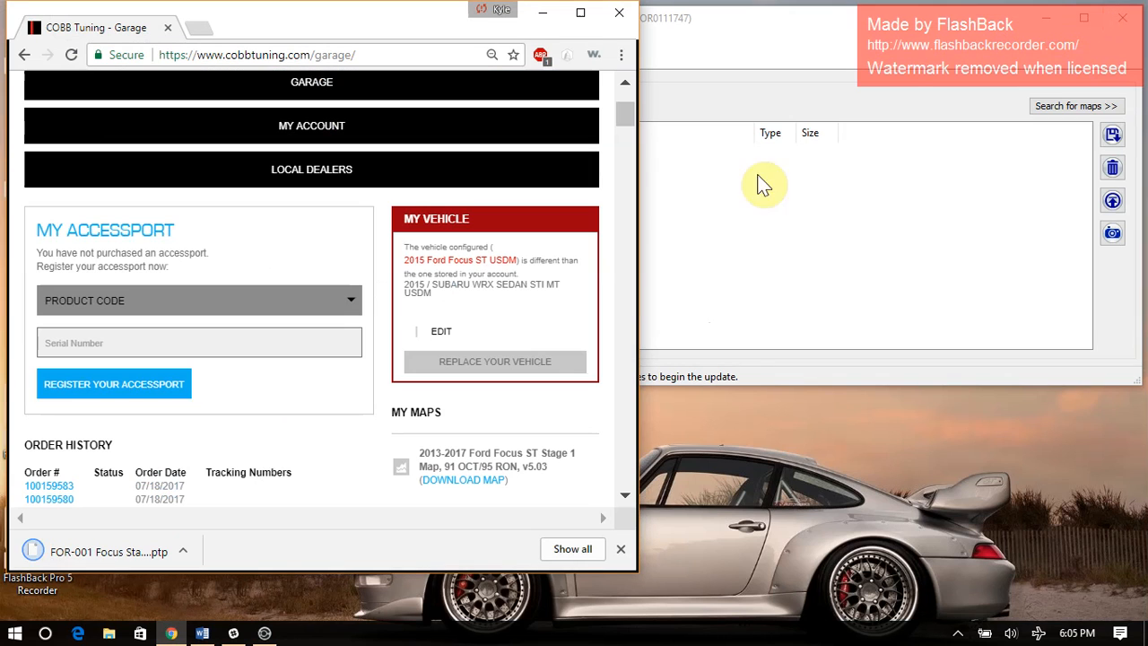
{"action": "mouse_move", "coordinate": [769, 41]}
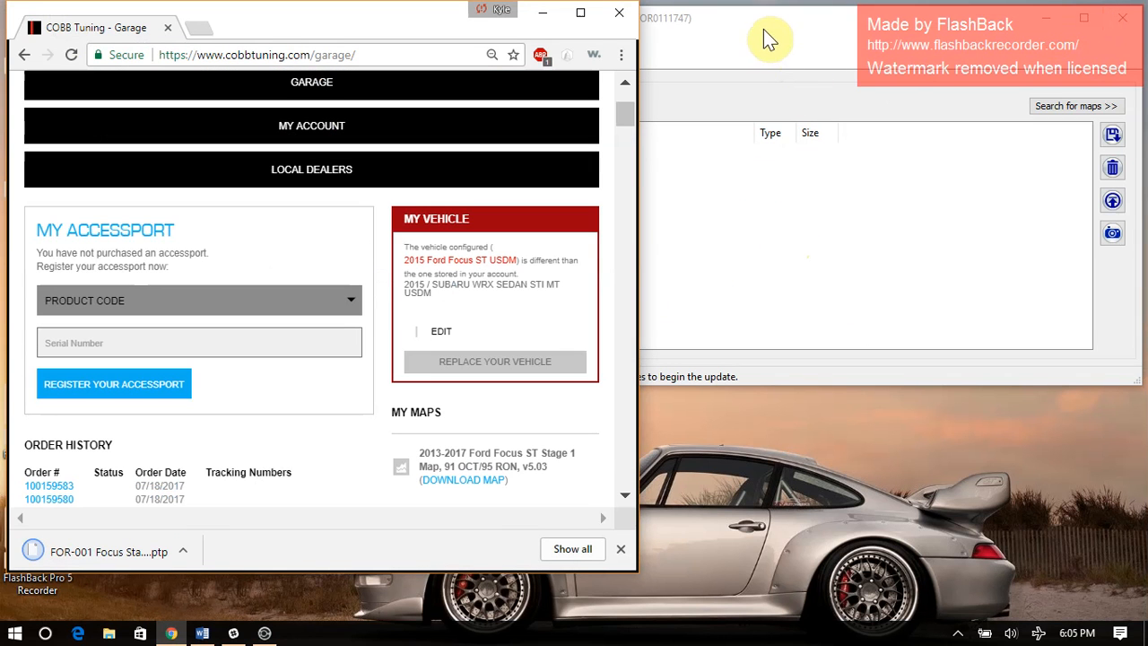
{"action": "mouse_move", "coordinate": [117, 552]}
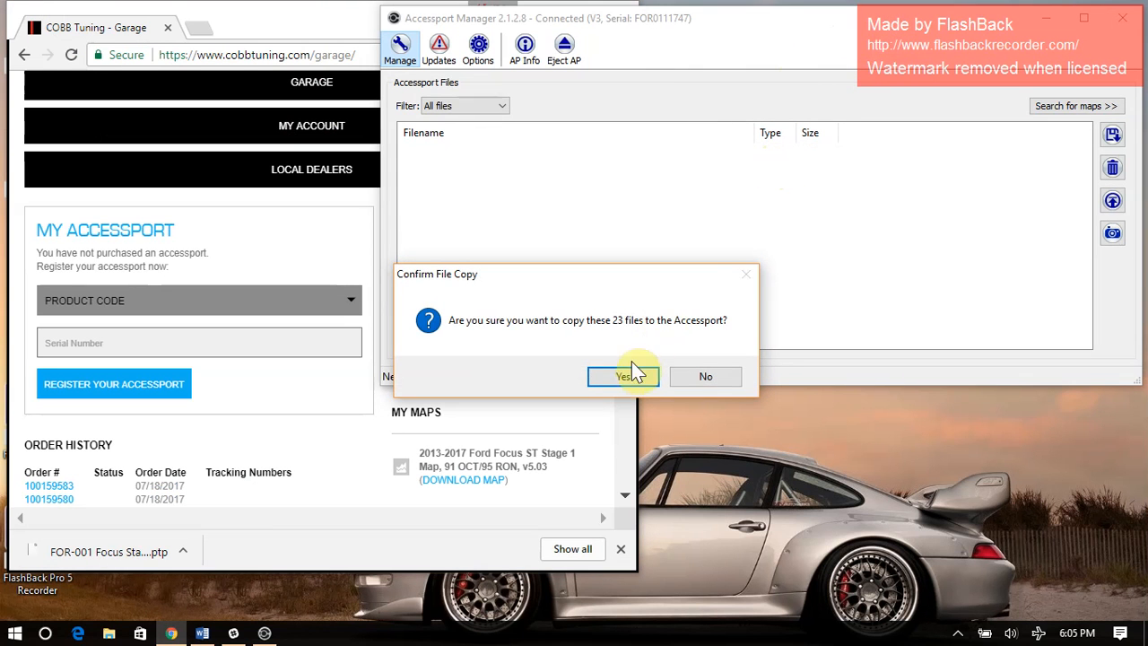
{"action": "left_click", "coordinate": [623, 376]}
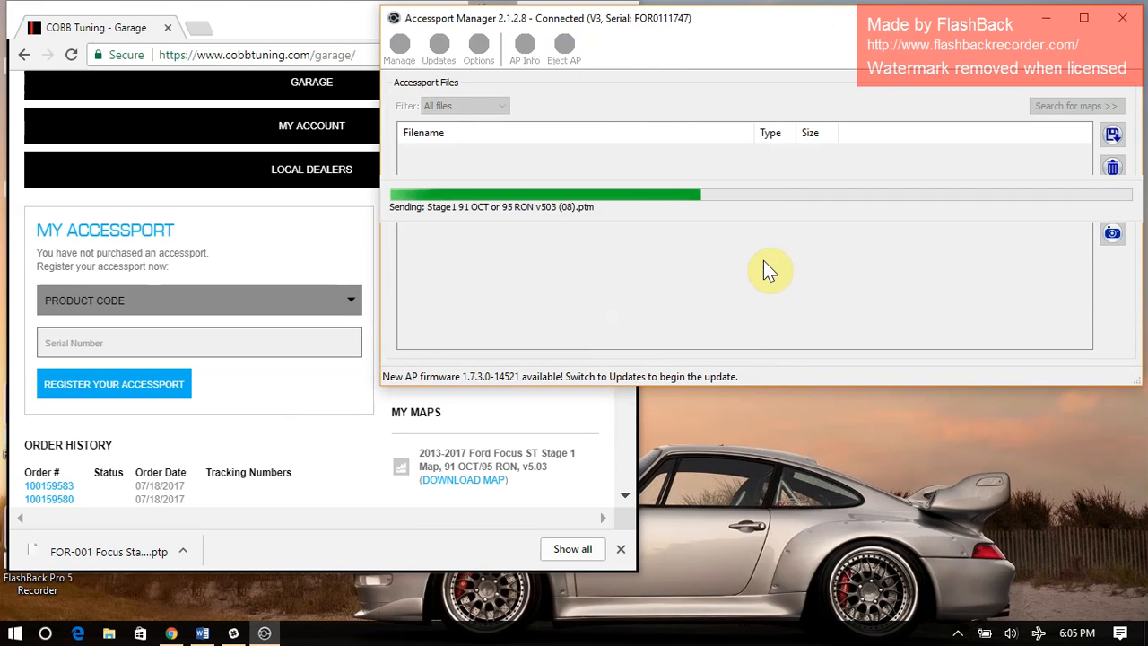
{"action": "mouse_move", "coordinate": [742, 303]}
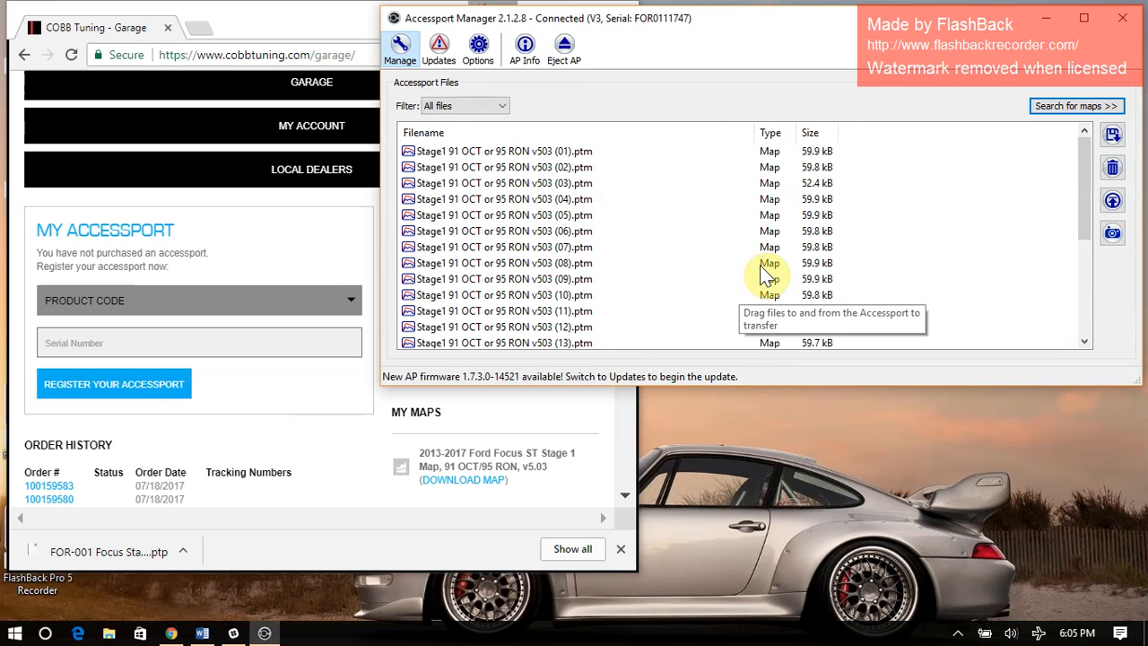
{"action": "scroll", "scroll_direction": "down", "scroll_amount": 3}
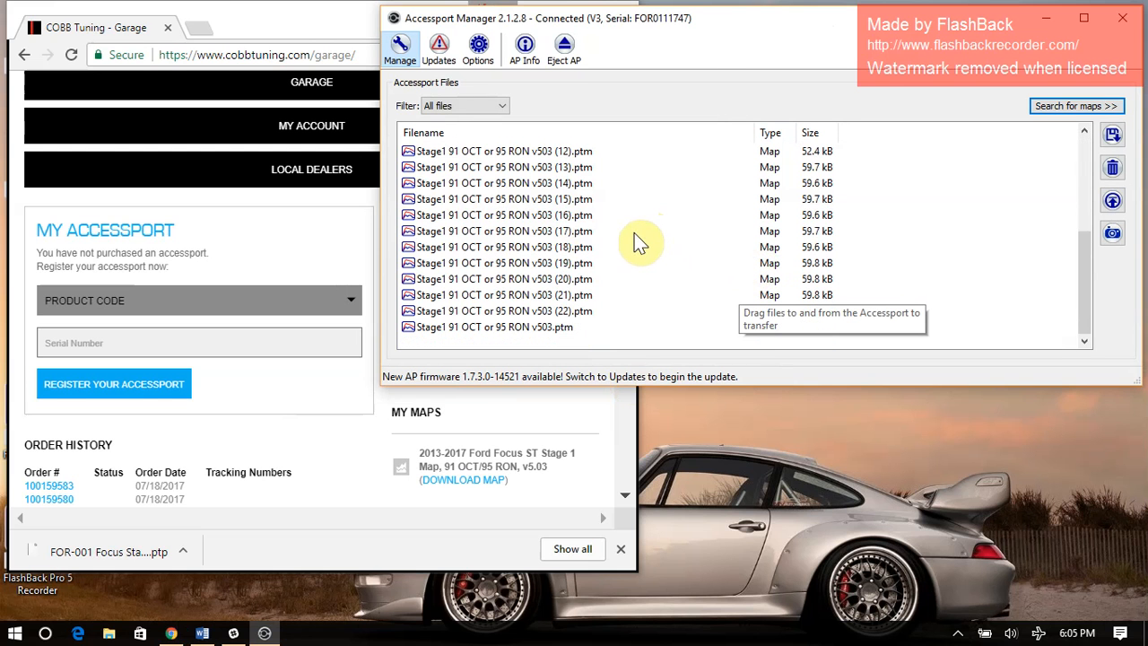
{"action": "scroll", "scroll_direction": "up", "scroll_amount": 3}
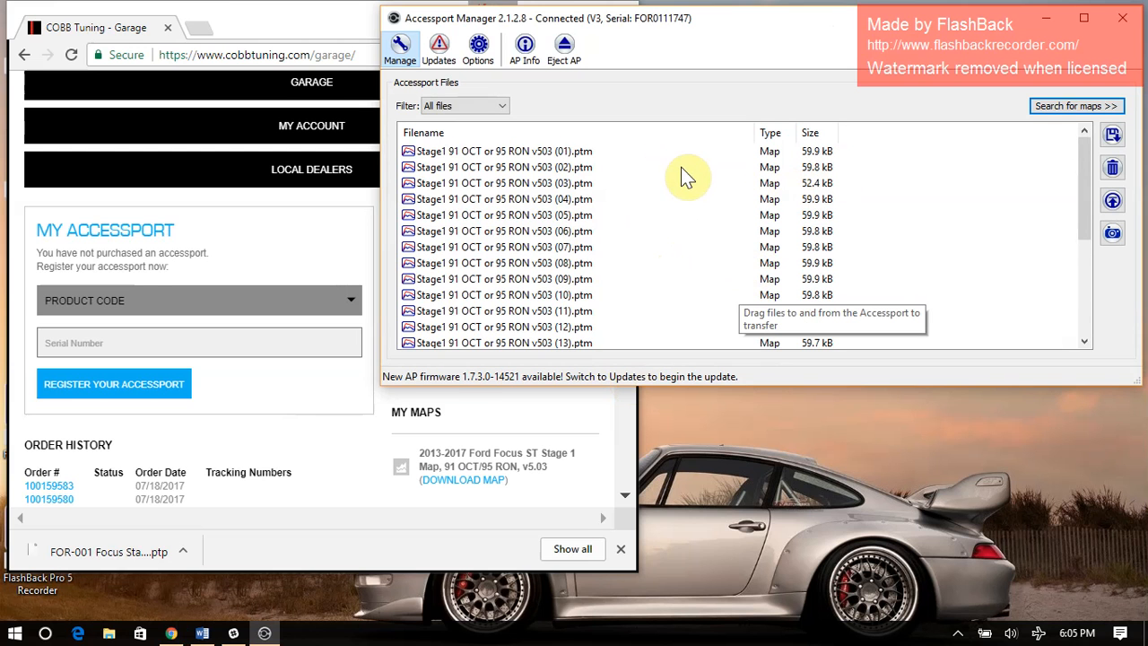
{"action": "scroll", "scroll_direction": "down", "scroll_amount": 3}
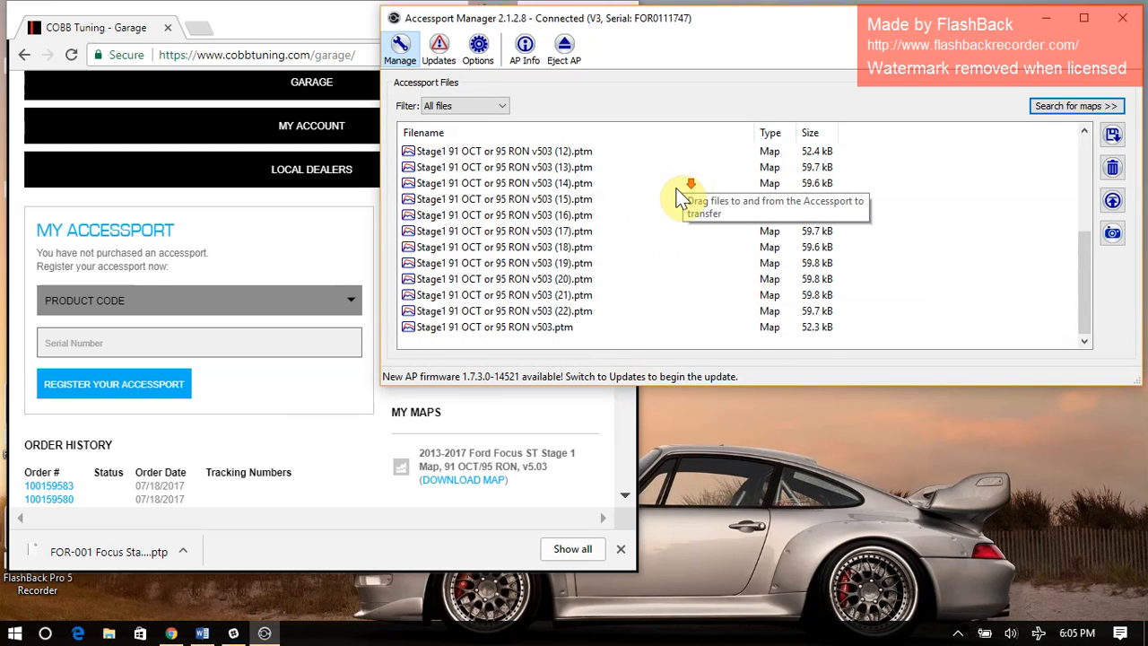
{"action": "scroll", "scroll_direction": "up", "scroll_amount": 3}
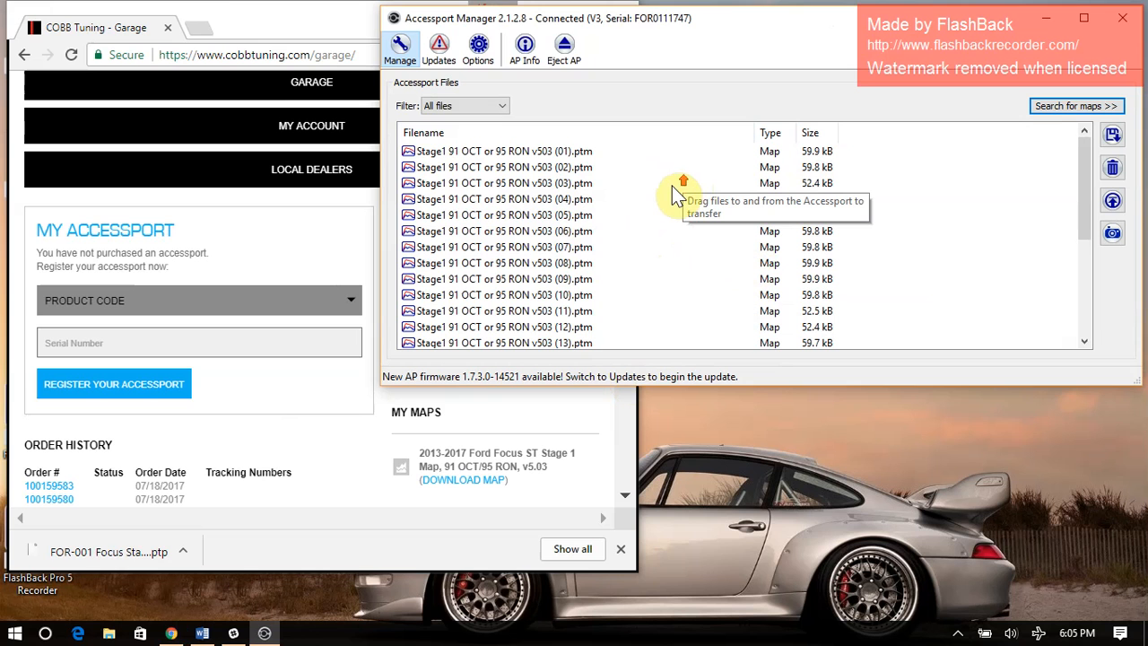
{"action": "mouse_move", "coordinate": [675, 196]}
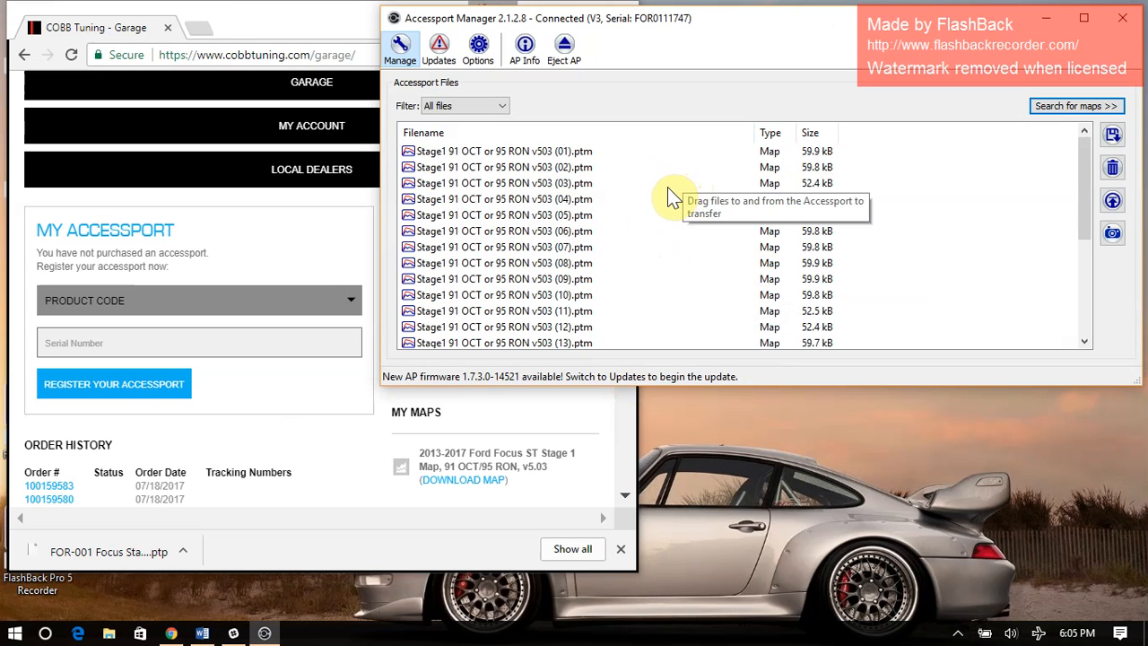
{"action": "scroll", "scroll_direction": "down", "scroll_amount": 3}
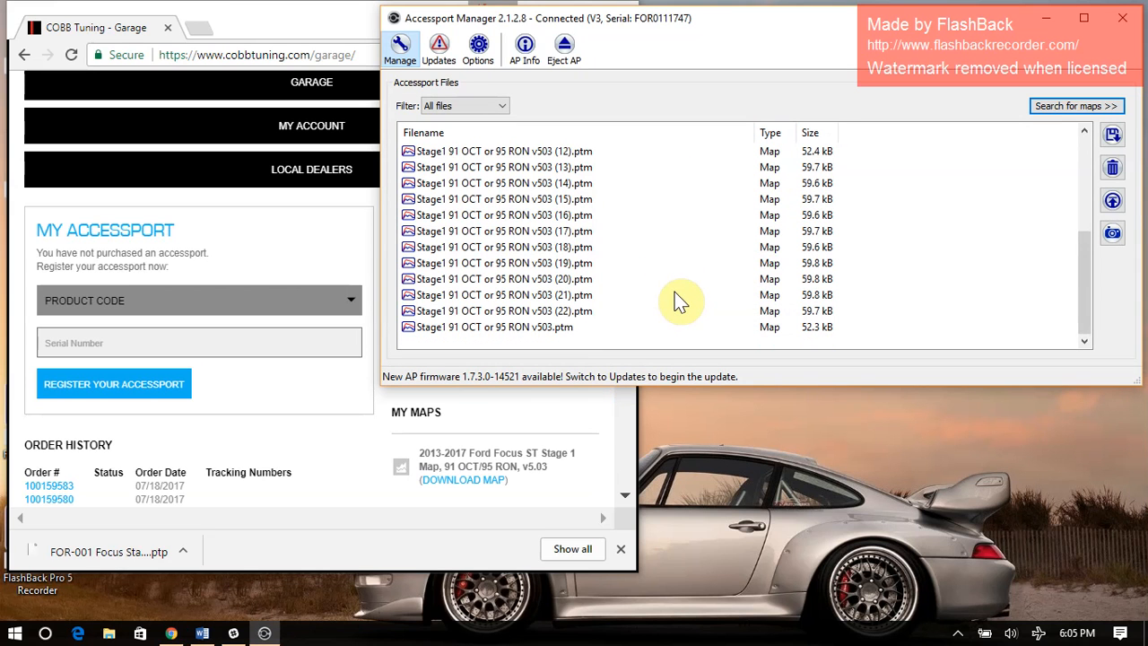
{"action": "scroll", "scroll_direction": "up", "scroll_amount": 3}
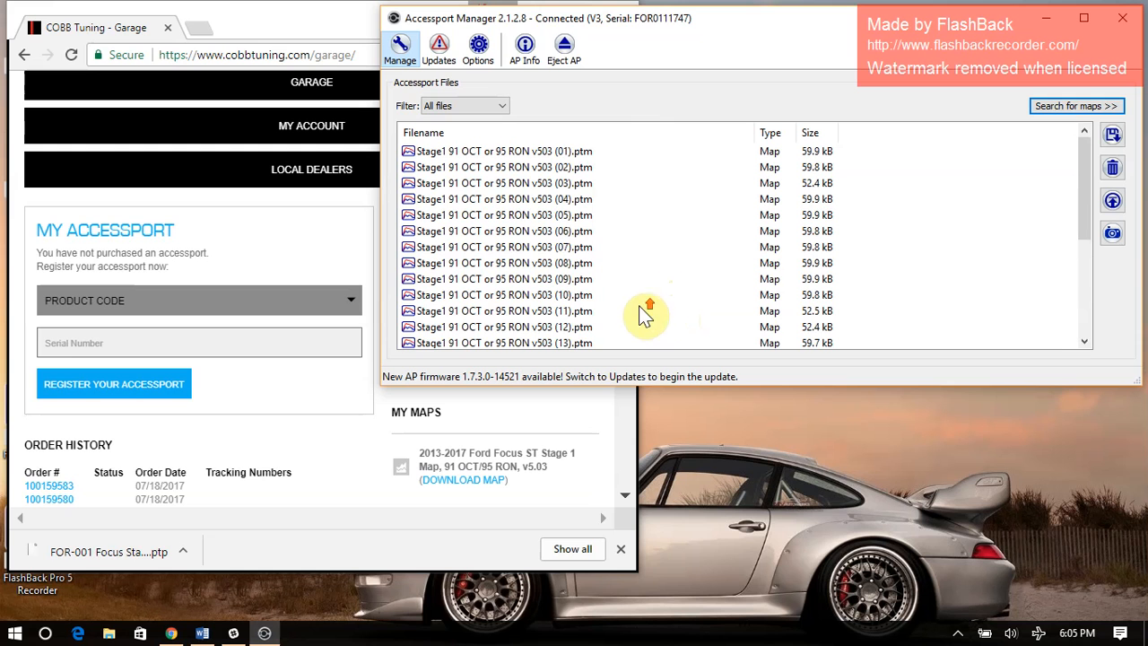
{"action": "scroll", "scroll_direction": "down", "scroll_amount": 3}
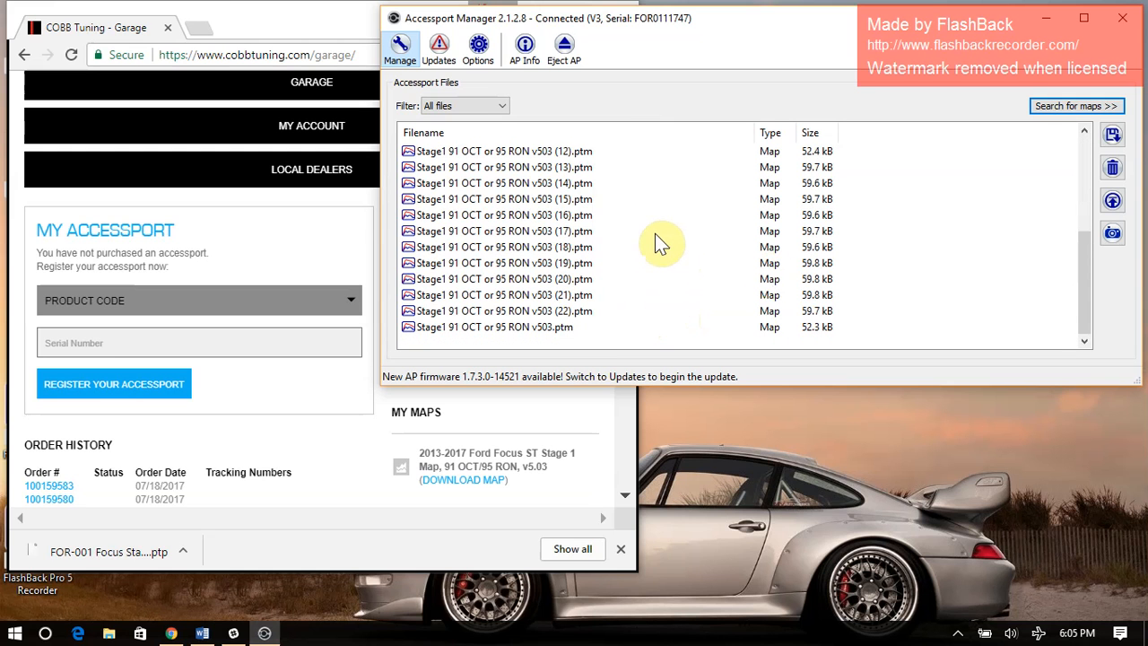
{"action": "mouse_move", "coordinate": [592, 323]}
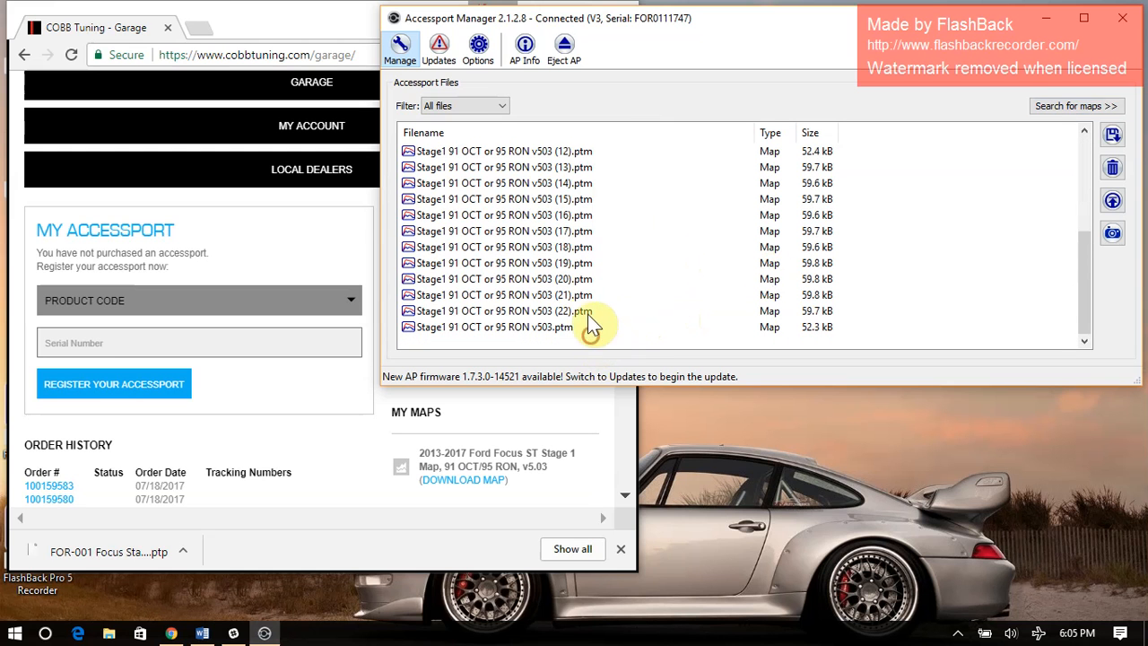
{"action": "mouse_move", "coordinate": [959, 264]}
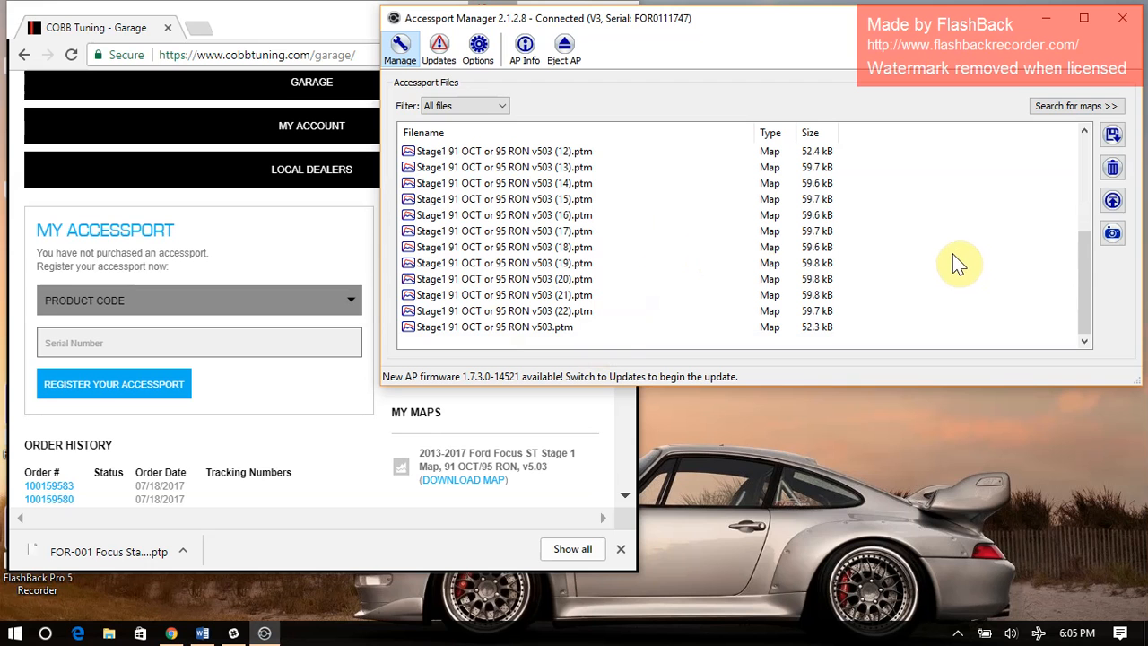
{"action": "mouse_move", "coordinate": [906, 251]}
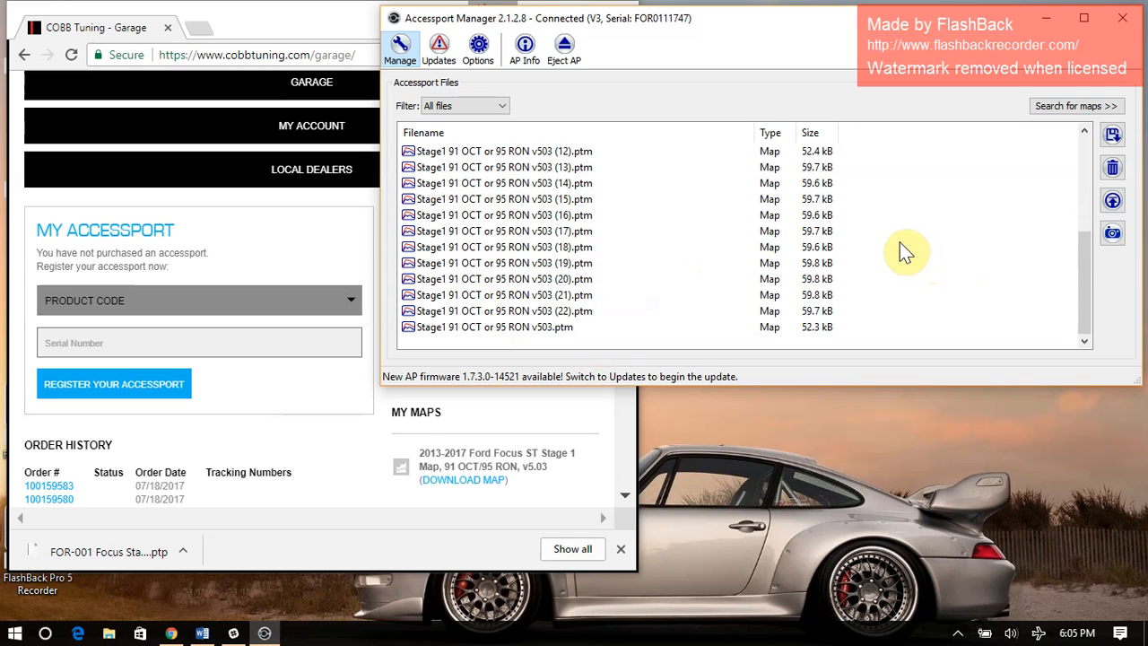
{"action": "mouse_move", "coordinate": [912, 208]}
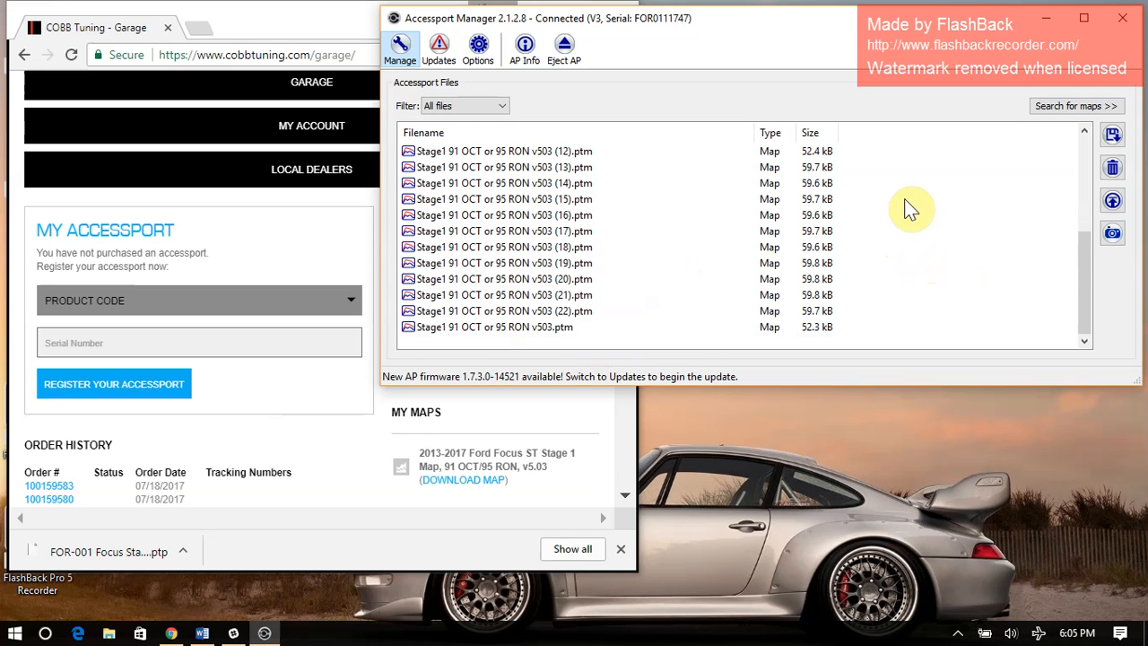
{"action": "mouse_move", "coordinate": [874, 345]}
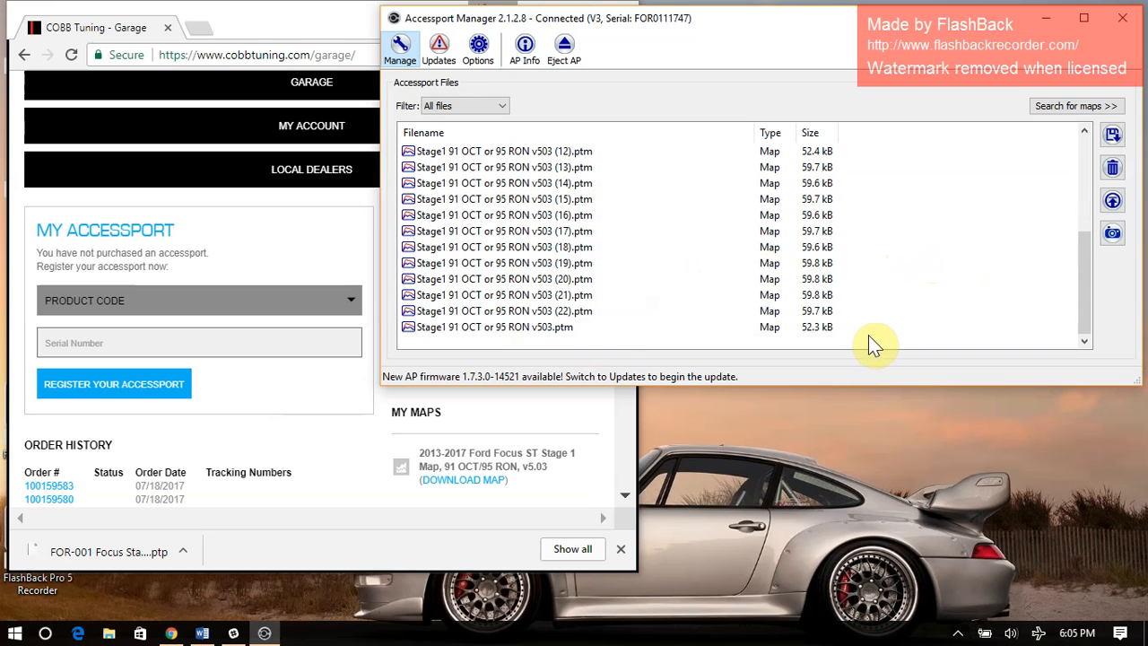
{"action": "mouse_move", "coordinate": [859, 339]}
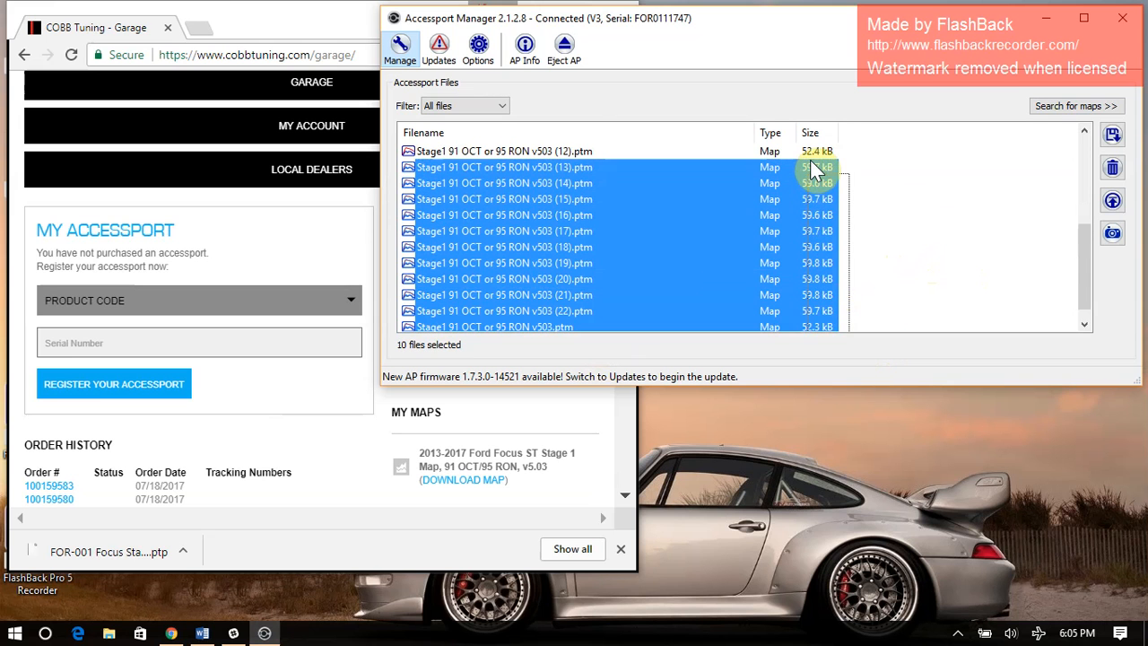
{"action": "left_click", "coordinate": [956, 233]}
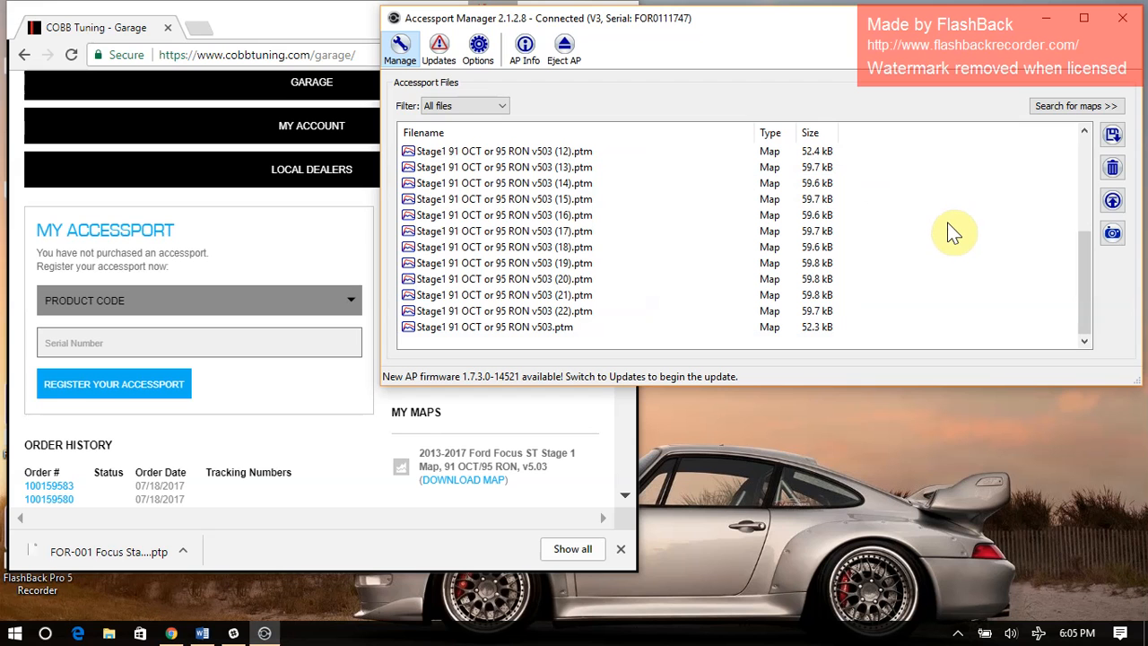
{"action": "mouse_move", "coordinate": [911, 327]}
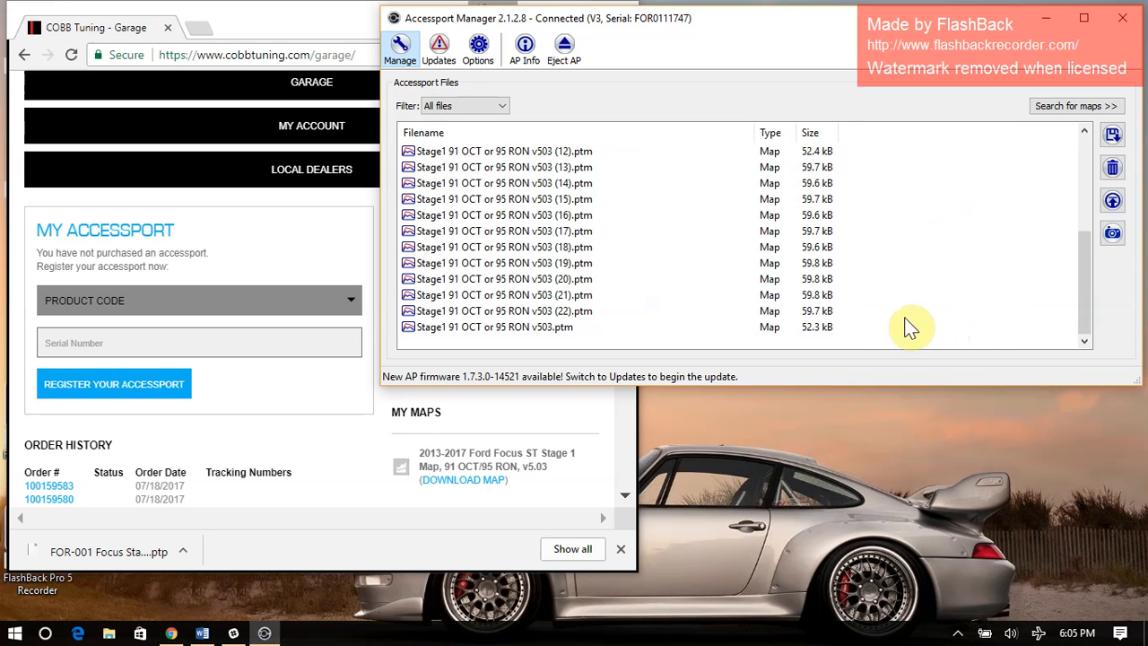
{"action": "mouse_move", "coordinate": [637, 339]}
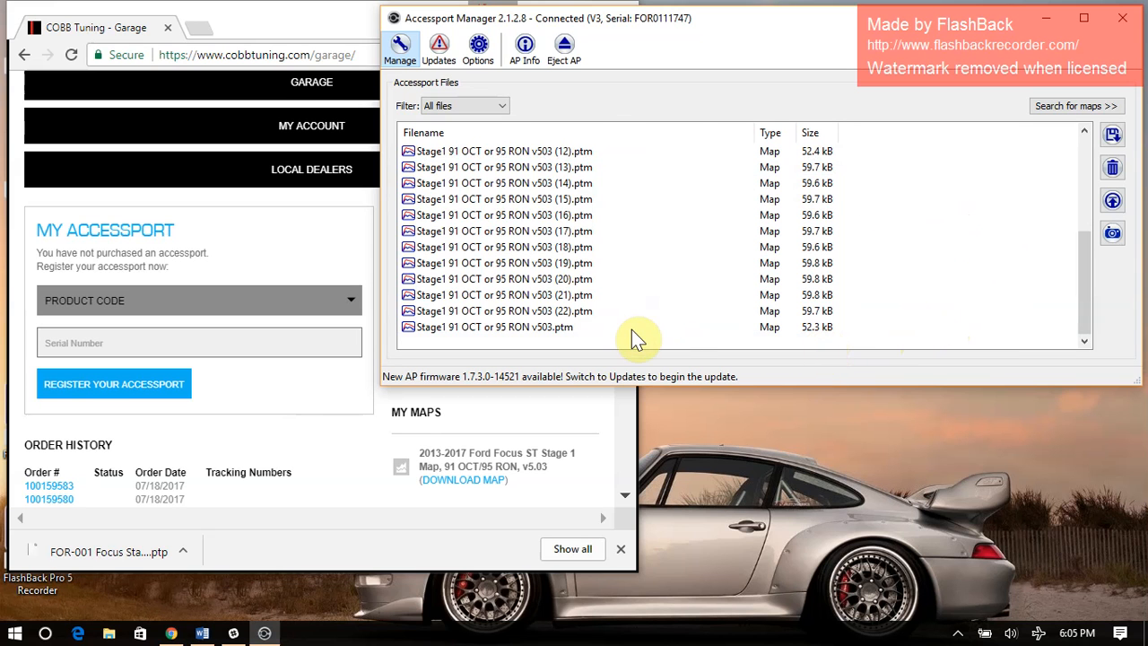
{"action": "mouse_move", "coordinate": [619, 343]}
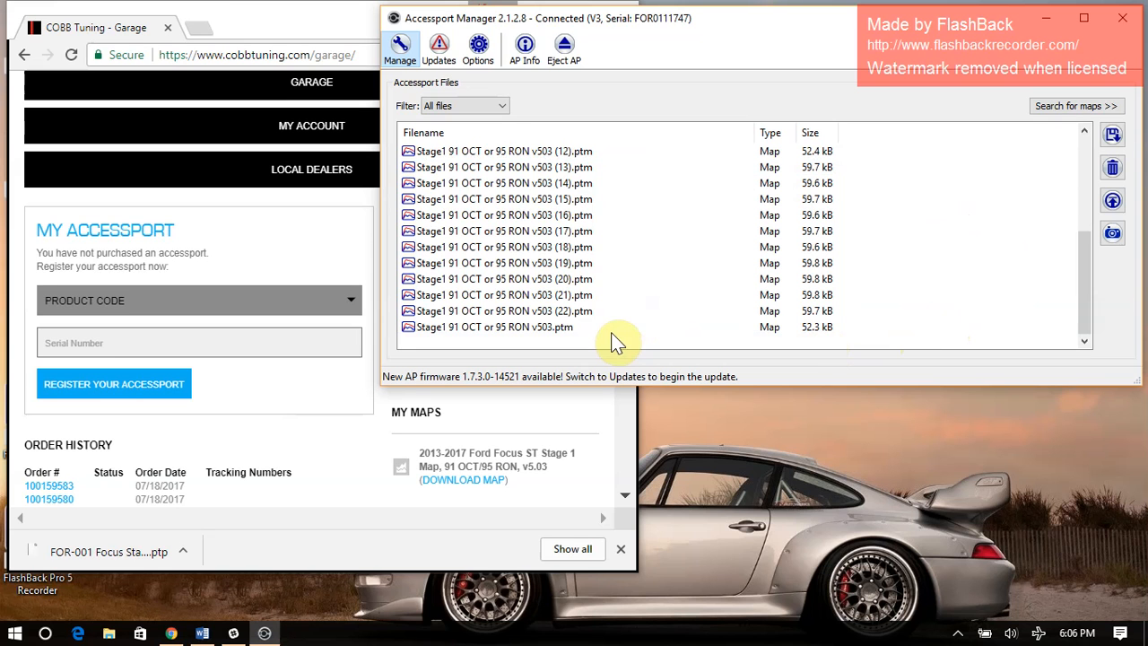
{"action": "scroll", "scroll_direction": "up", "scroll_amount": 3}
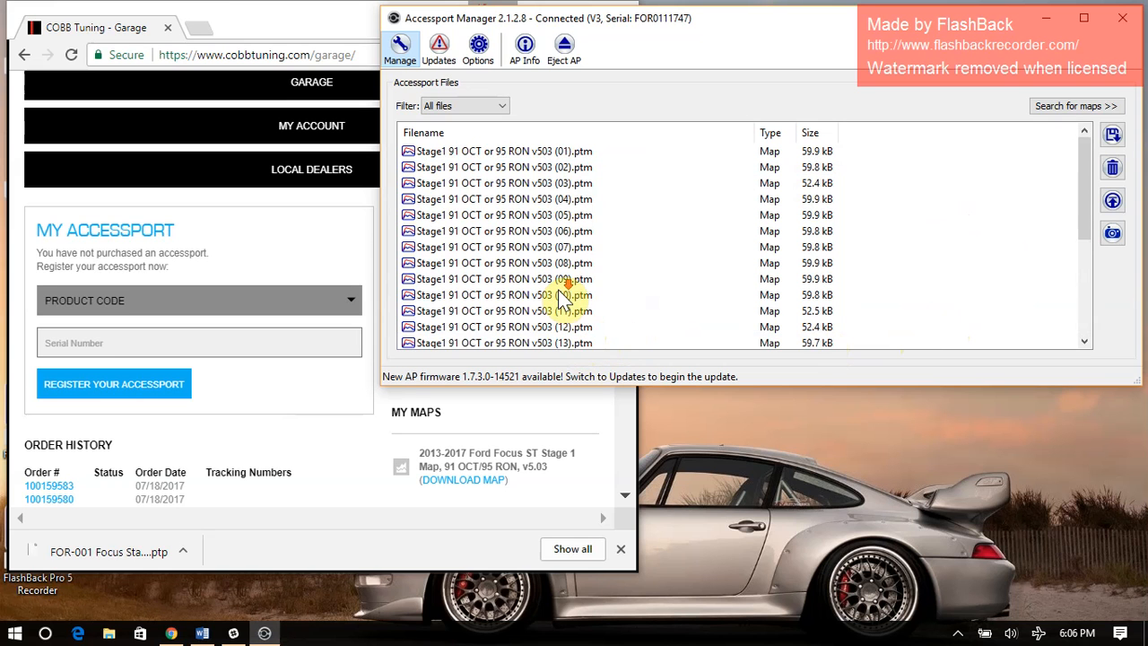
{"action": "scroll", "scroll_direction": "down", "scroll_amount": 3}
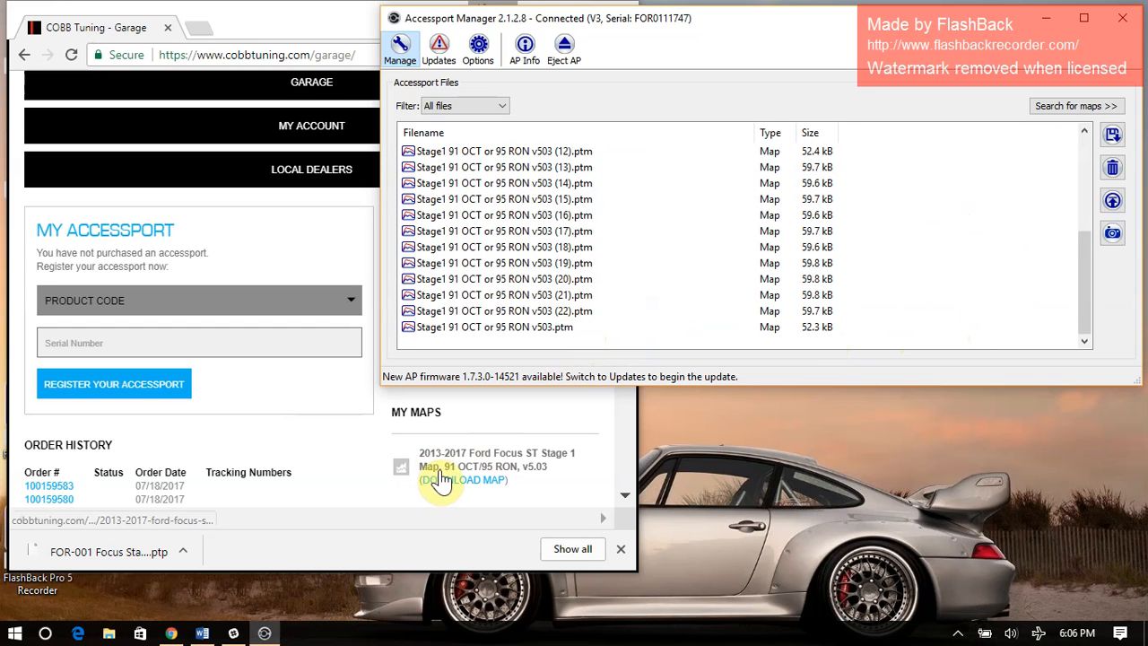
{"action": "mouse_move", "coordinate": [368, 440]}
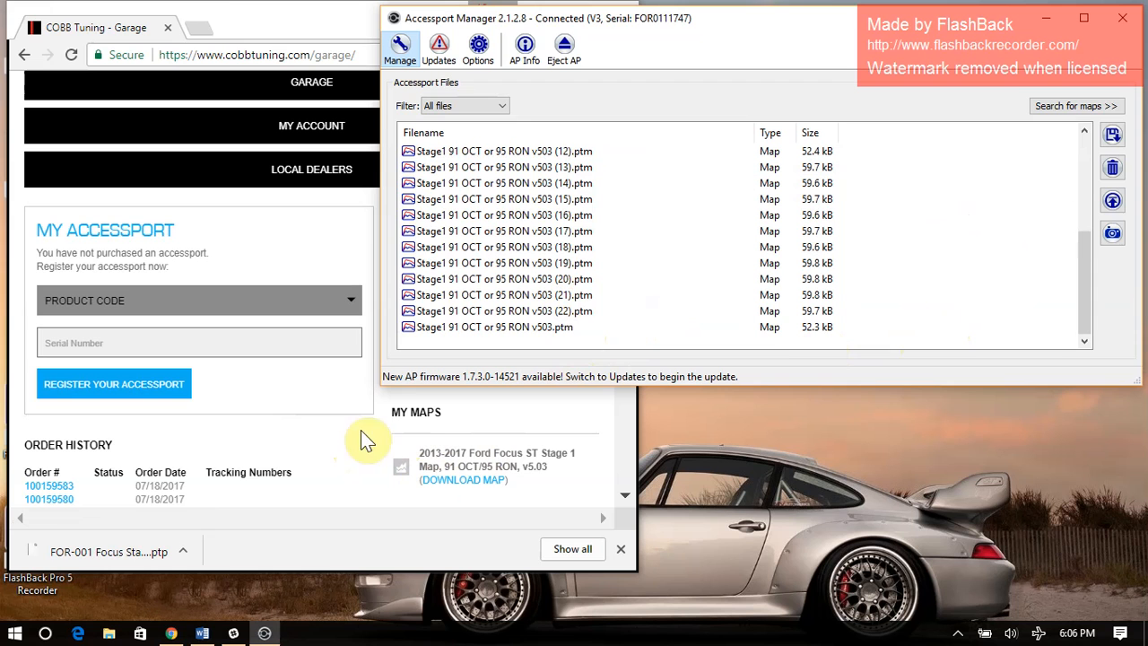
{"action": "mouse_move", "coordinate": [536, 347]}
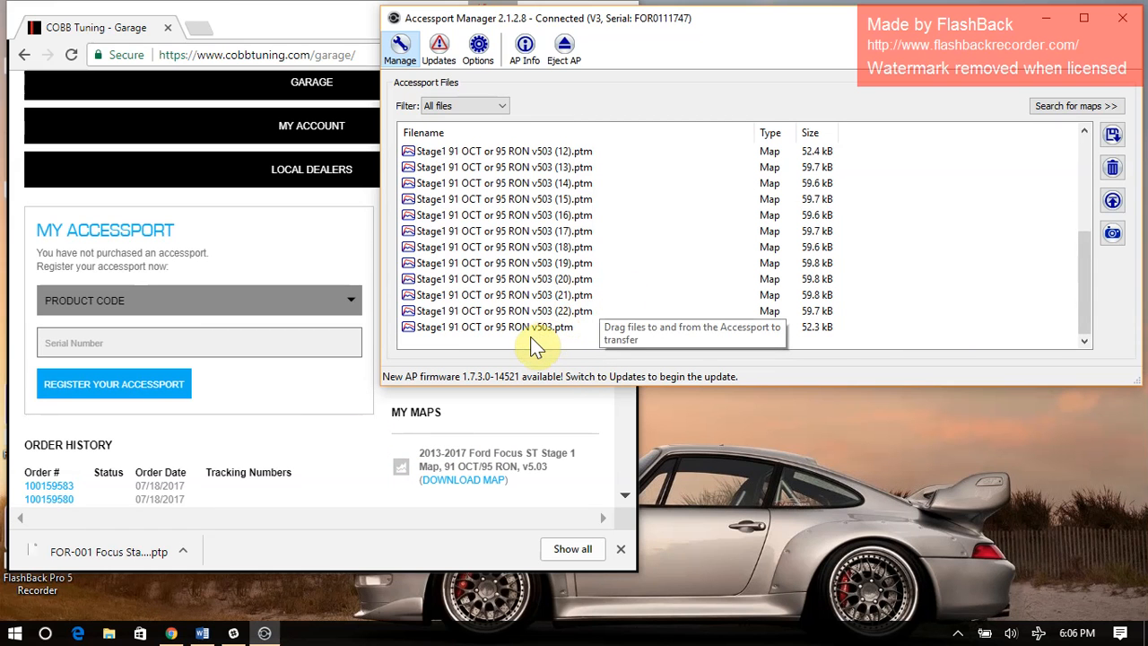
{"action": "scroll", "scroll_direction": "up", "scroll_amount": 3}
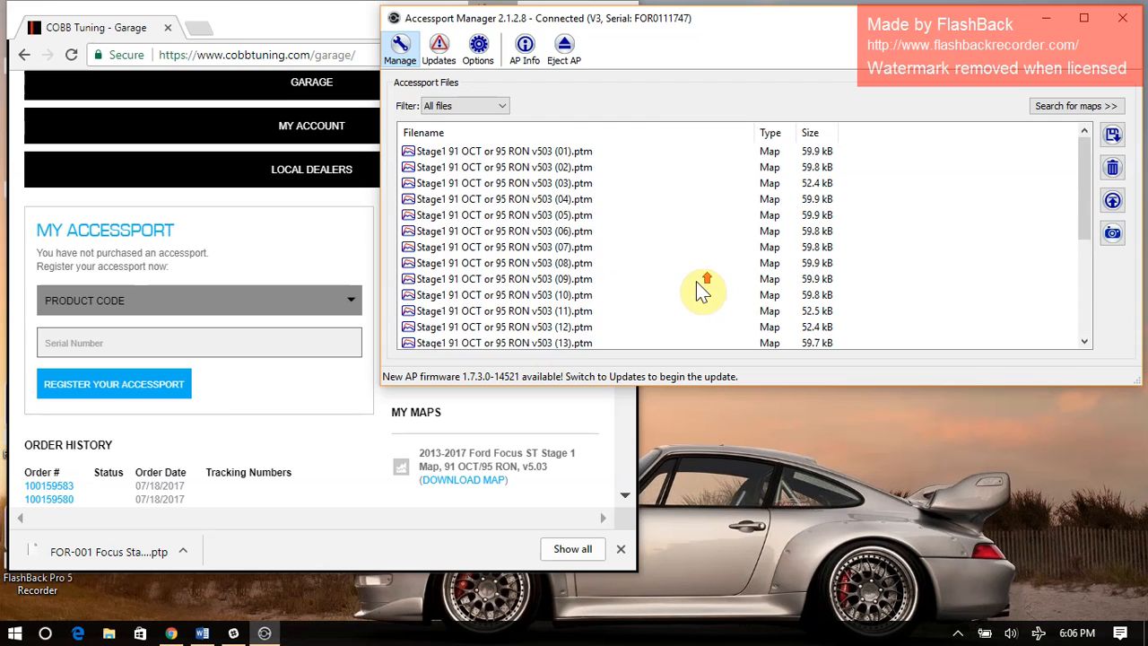
{"action": "scroll", "scroll_direction": "down", "scroll_amount": 3}
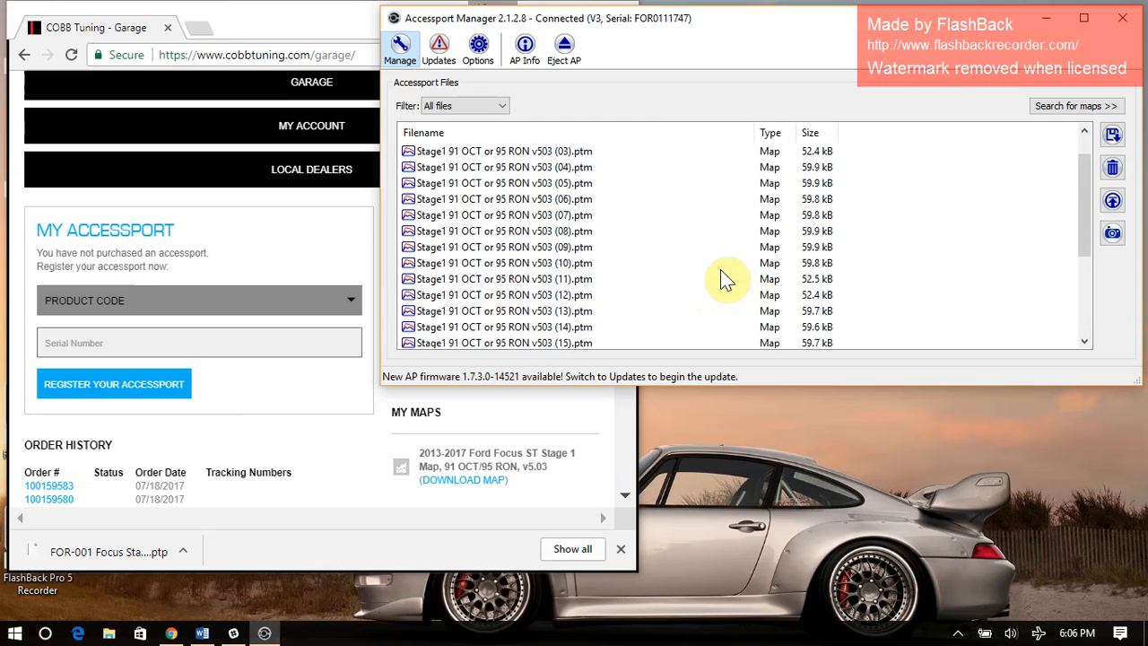
{"action": "mouse_move", "coordinate": [921, 197]}
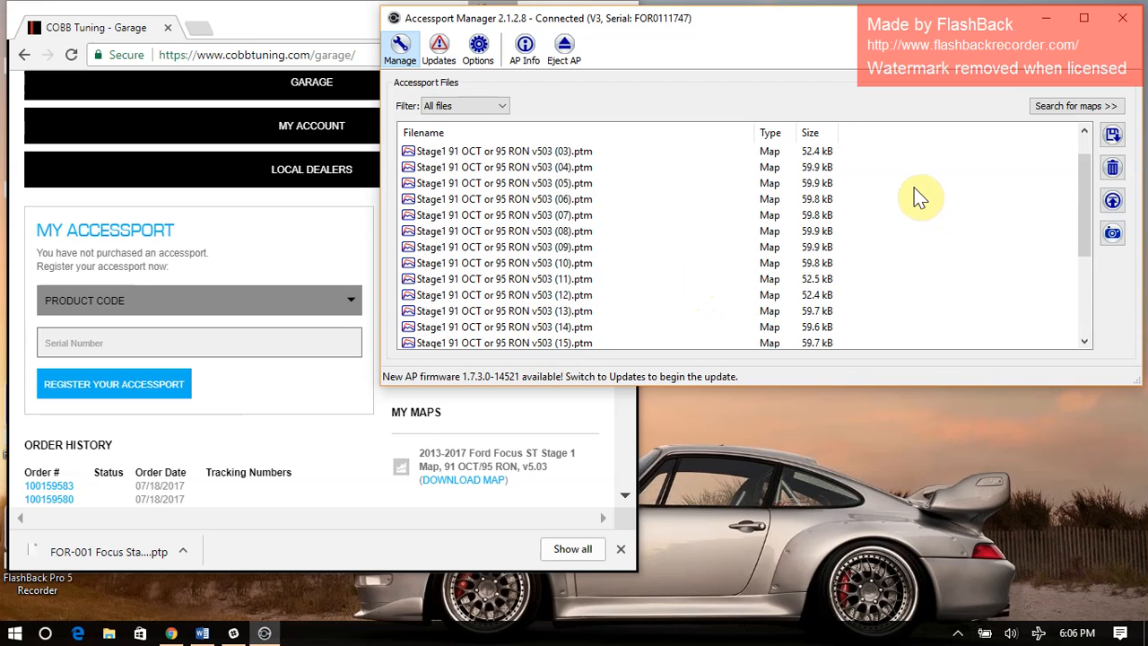
{"action": "mouse_move", "coordinate": [913, 190]}
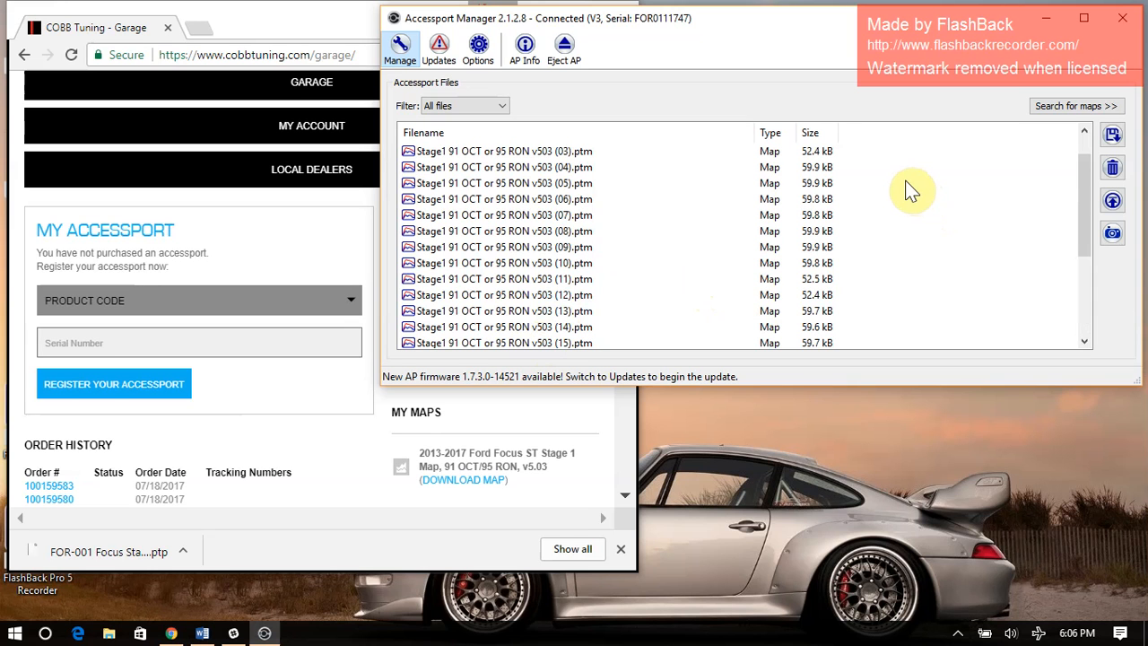